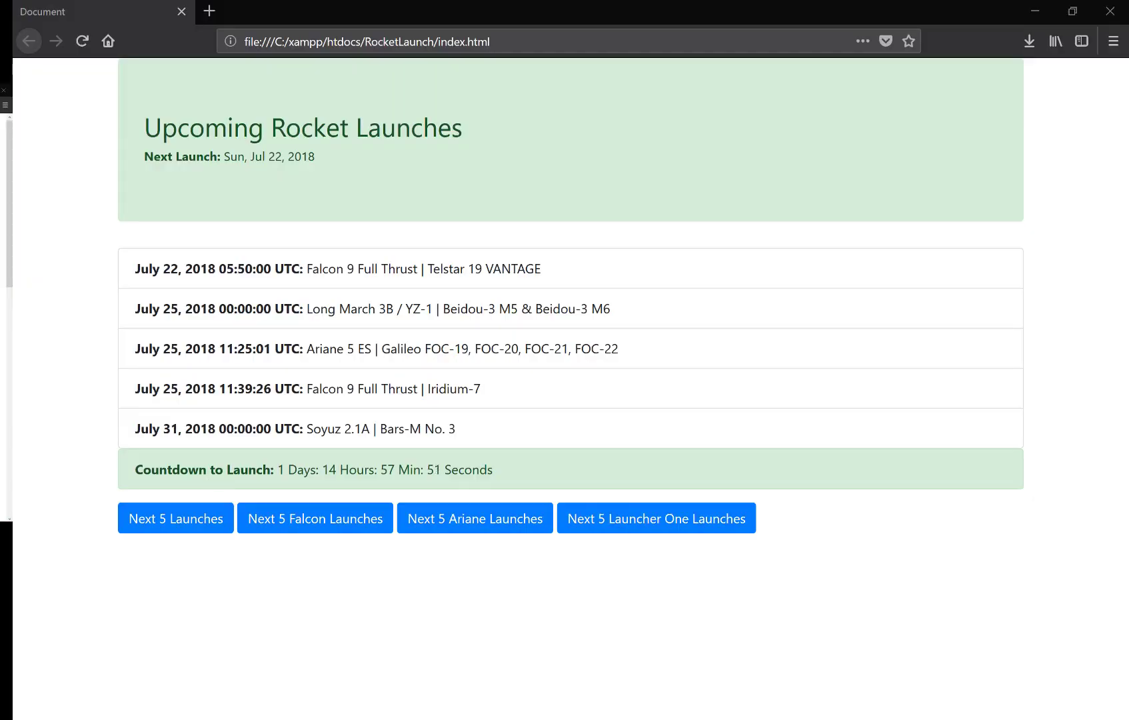
mouse_move(349, 238)
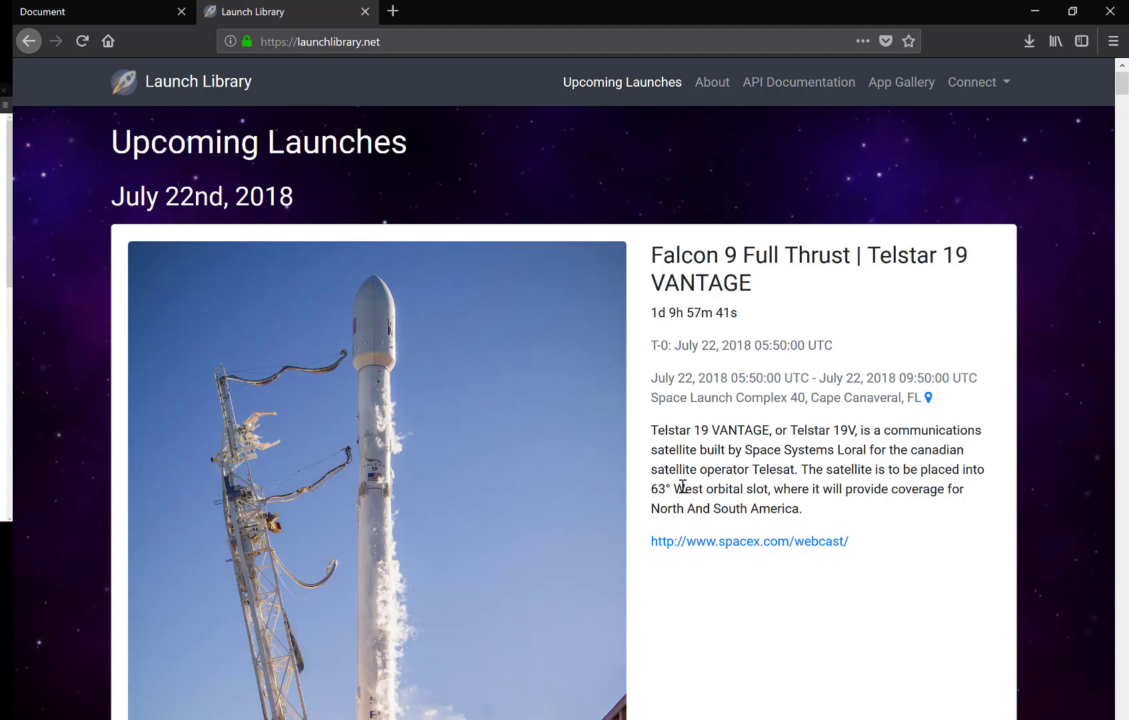
mouse_move(779, 103)
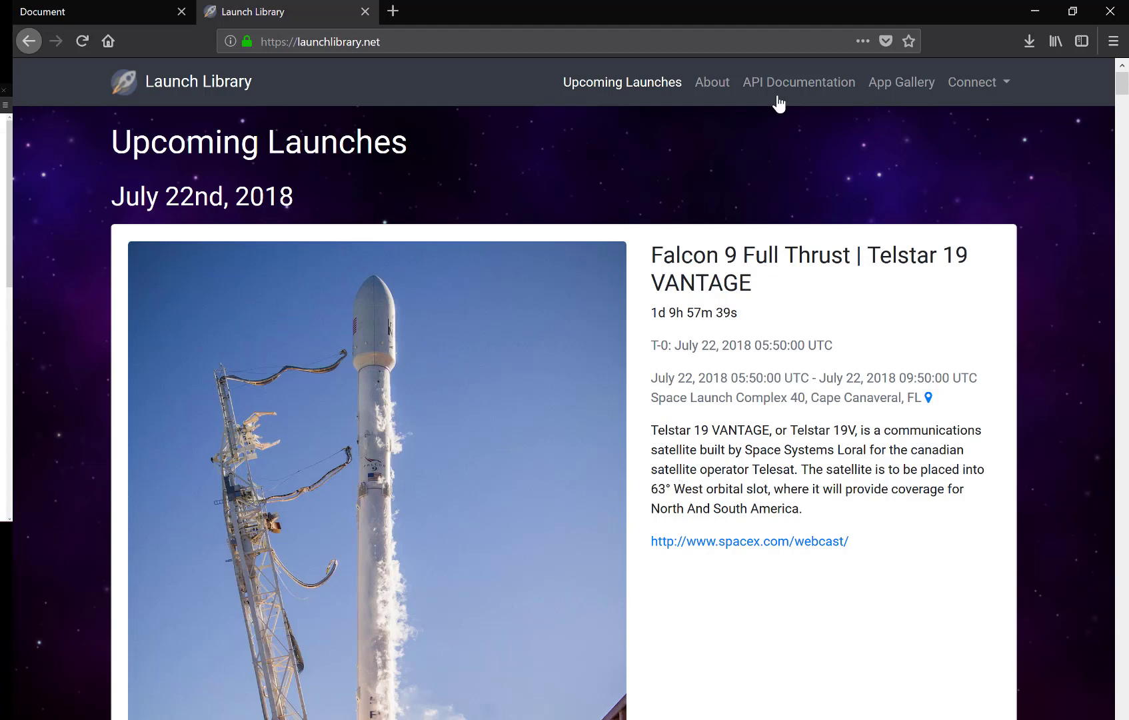
mouse_move(767, 258)
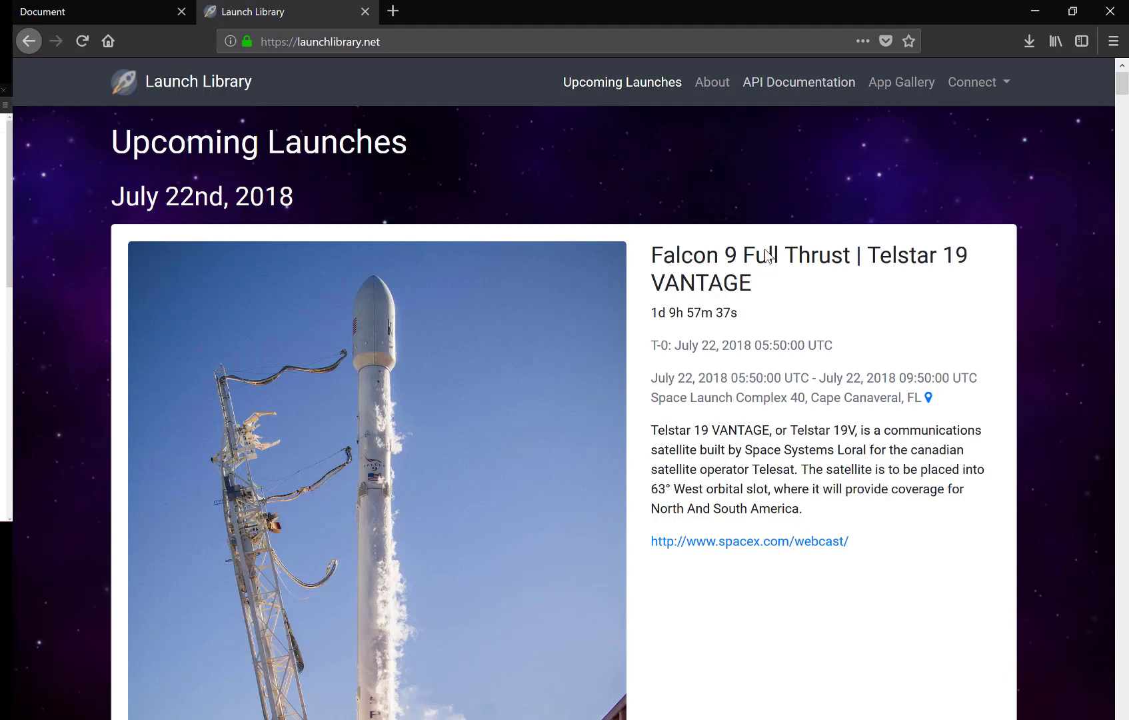
mouse_move(810, 115)
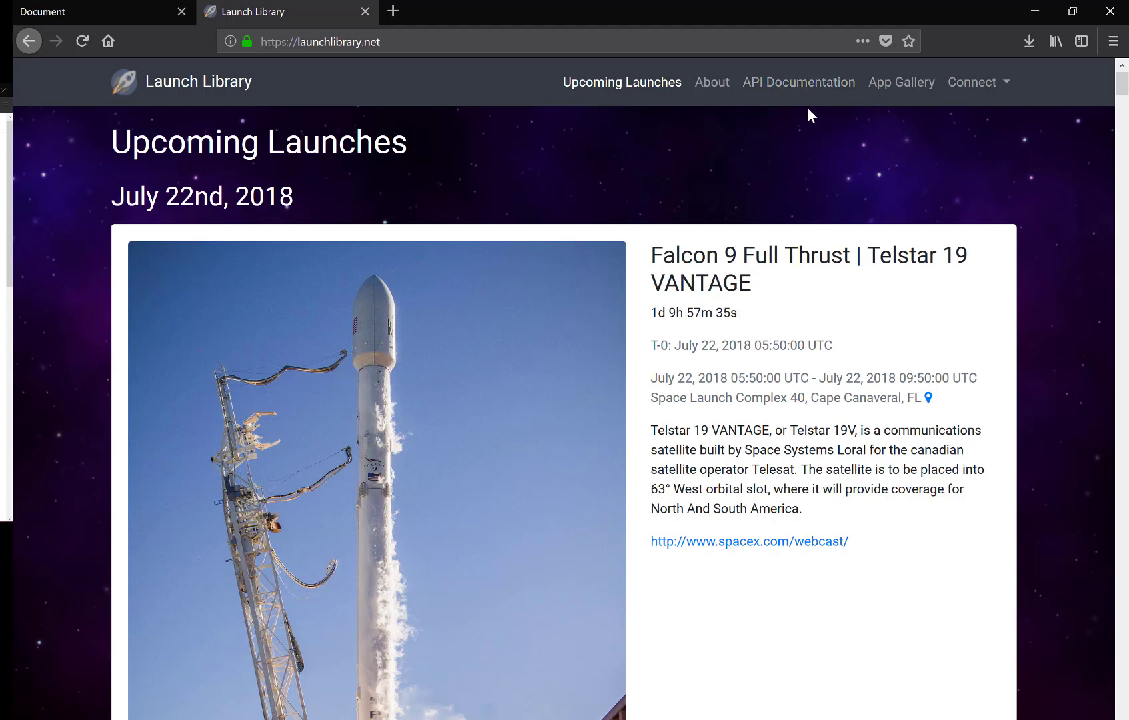
Open the site's API Documentation page showing the Launch Library 1.4 Reading API overview.
left_click(798, 81)
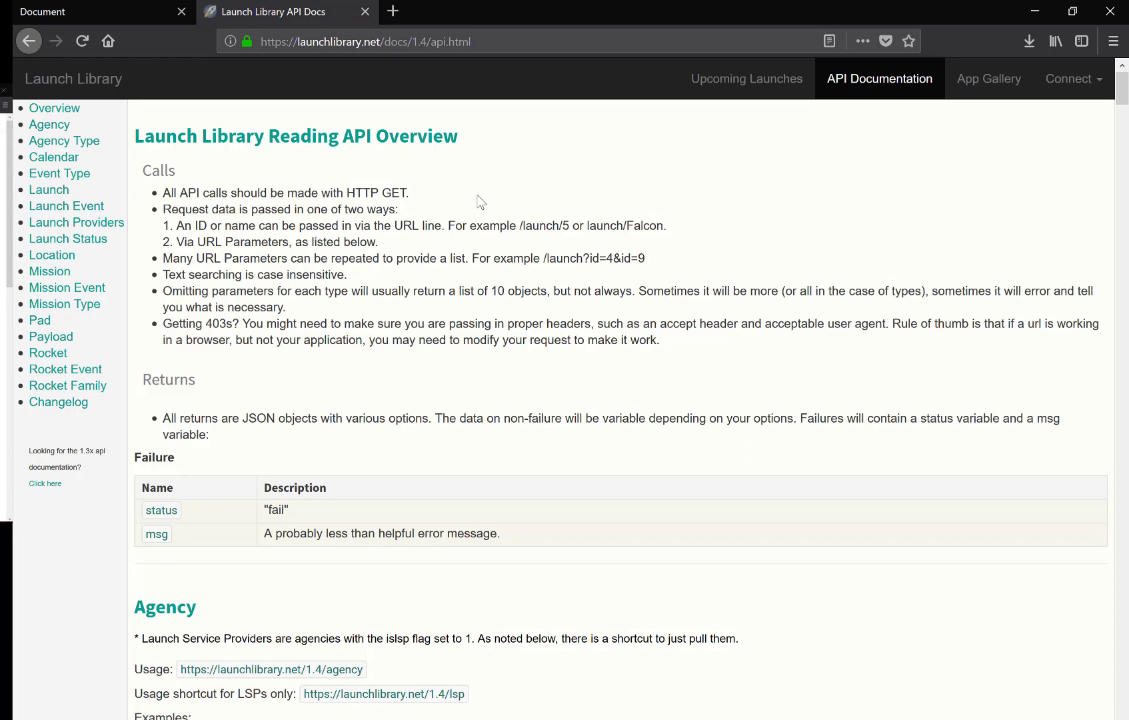
mouse_move(264, 295)
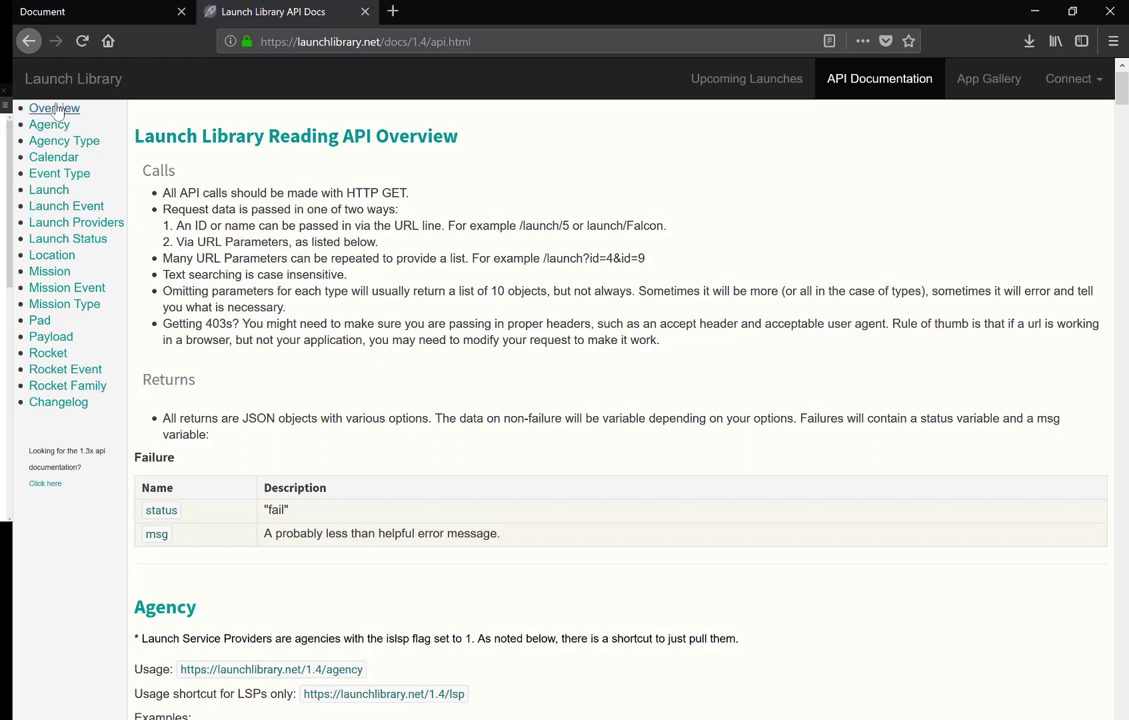
mouse_move(48, 189)
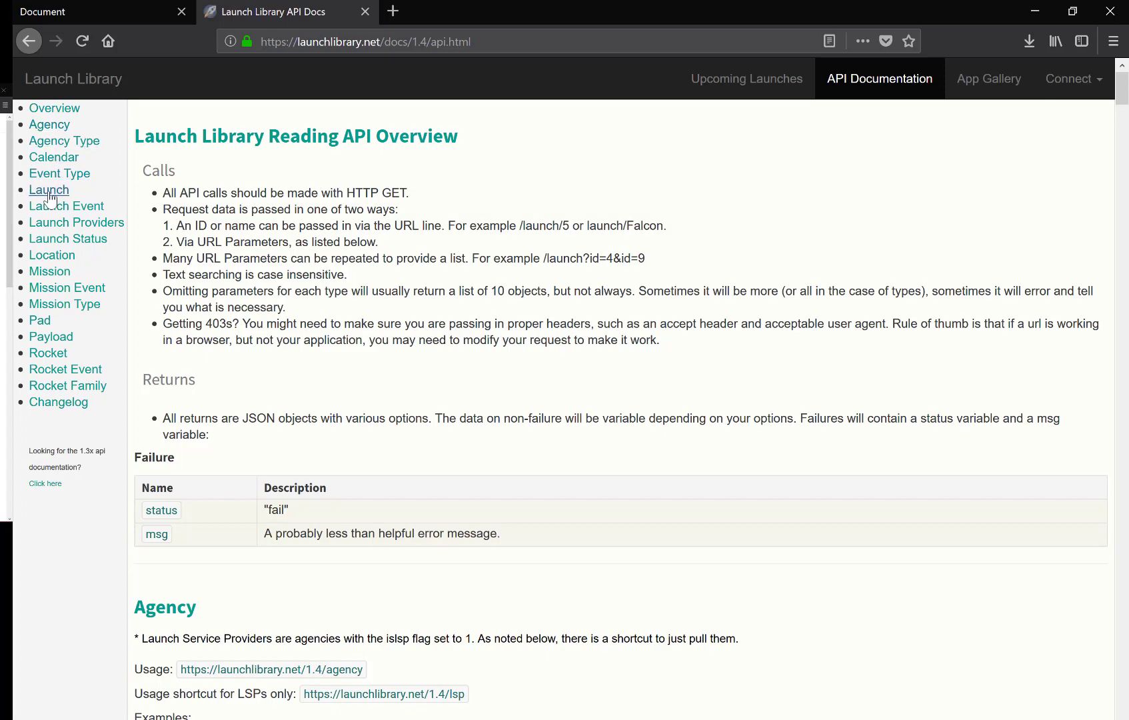
mouse_move(48, 198)
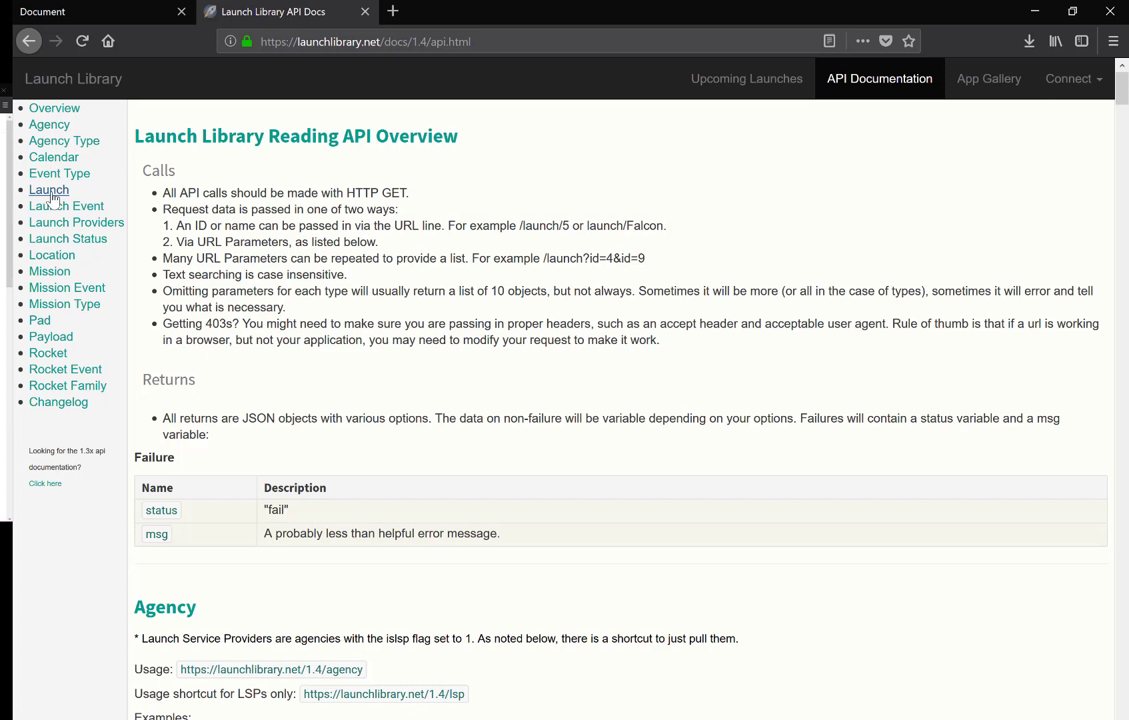
Go to the Launch endpoint docs and review its example URLs, parameters and returned properties.
left_click(48, 190)
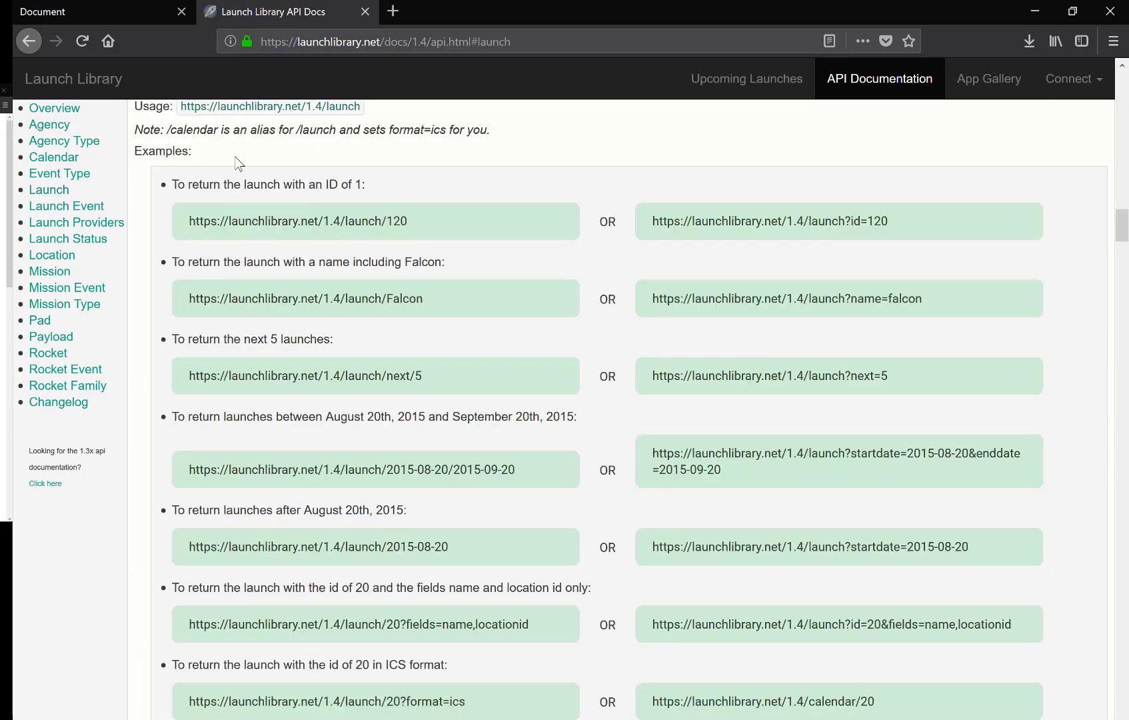
mouse_move(787, 379)
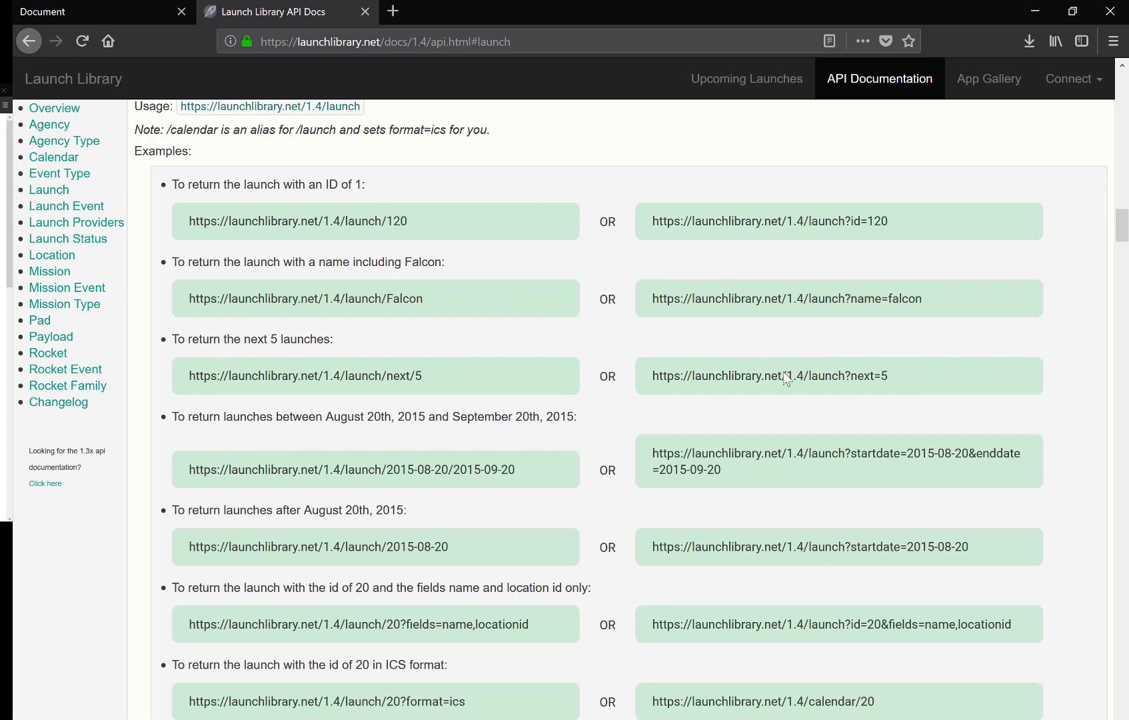
scroll("down", 3)
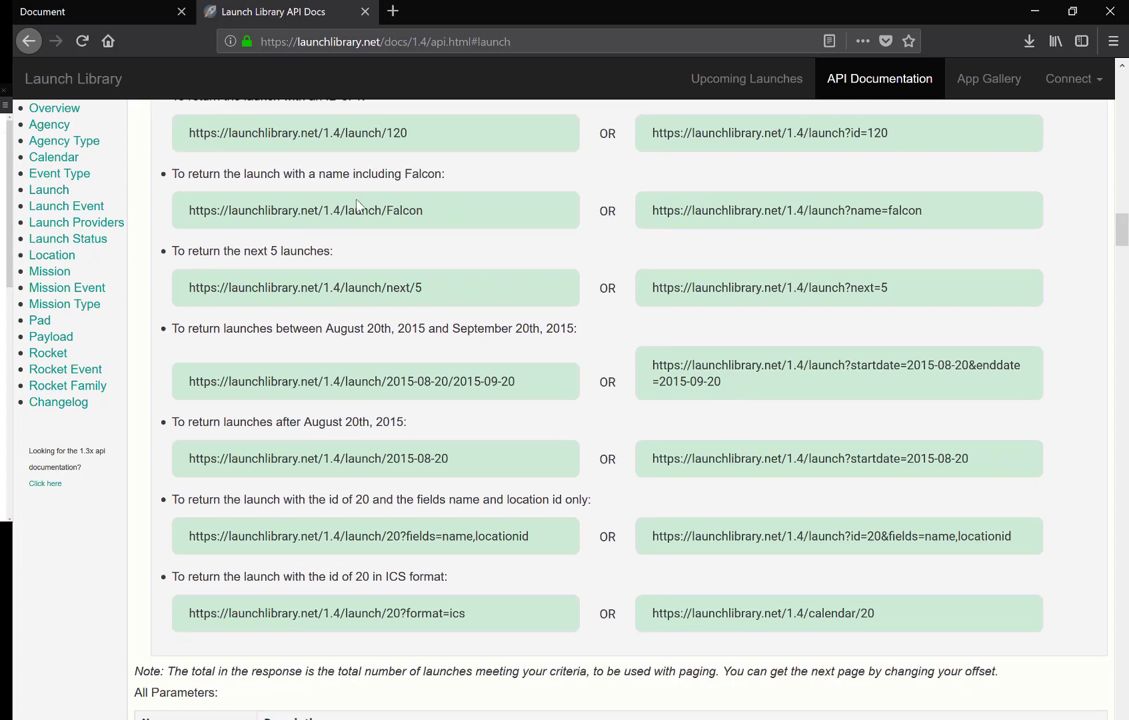
scroll("down", 3)
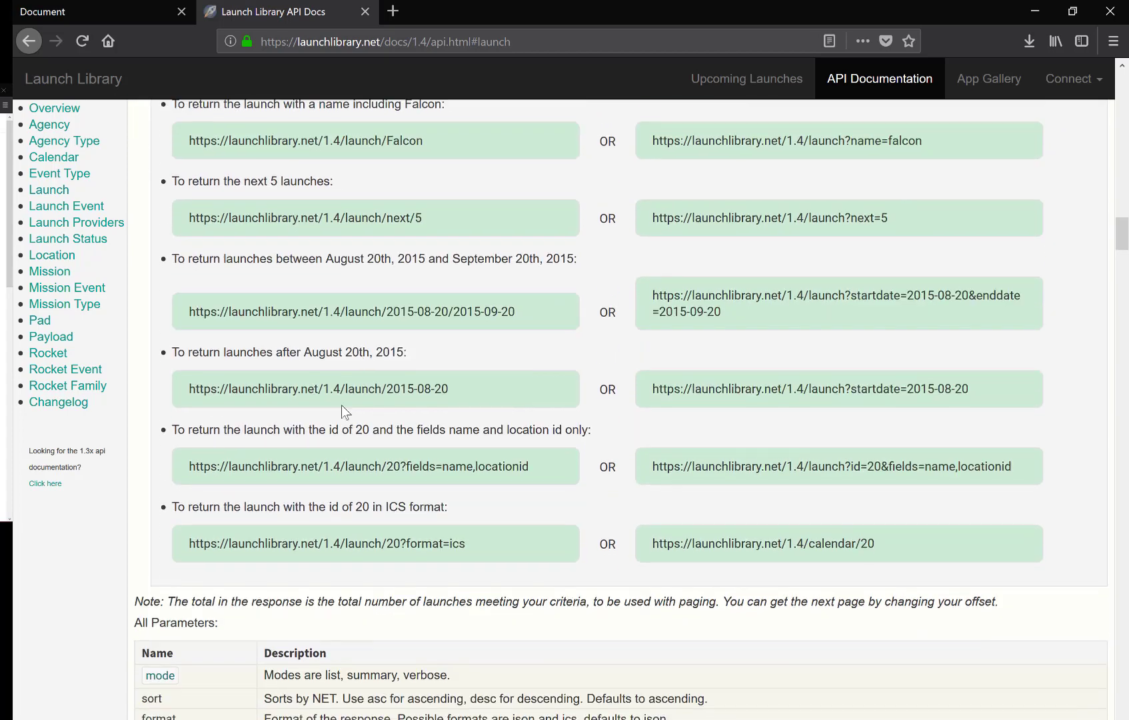
scroll("down", 3)
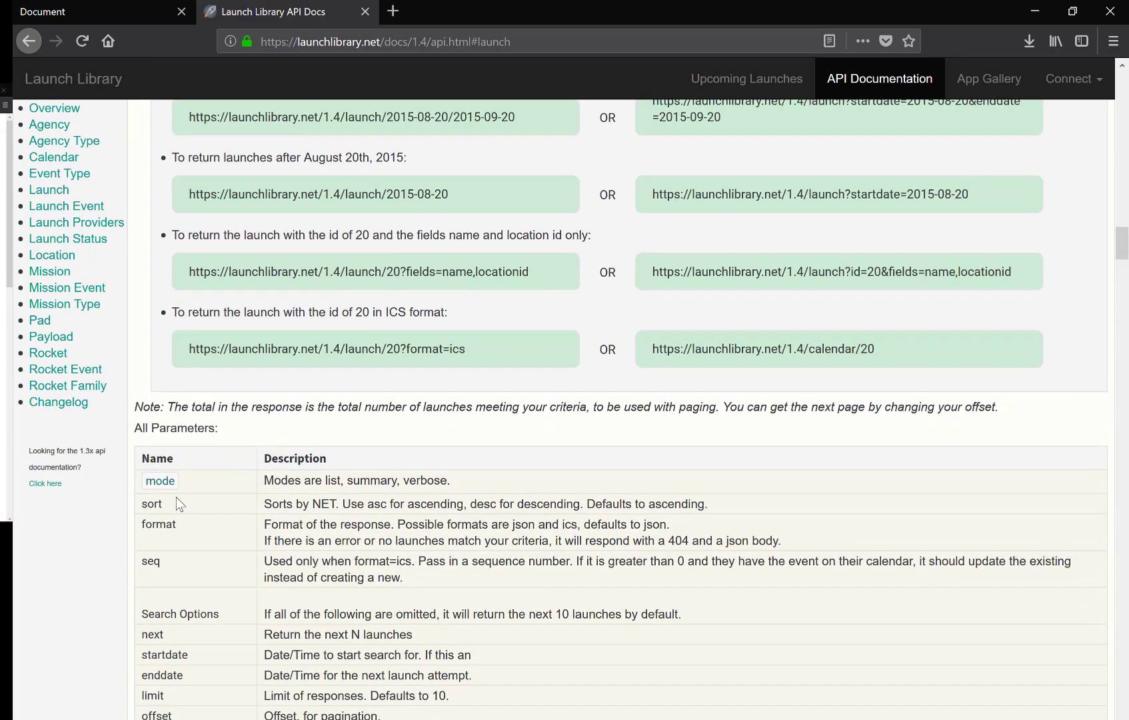
scroll("down", 3)
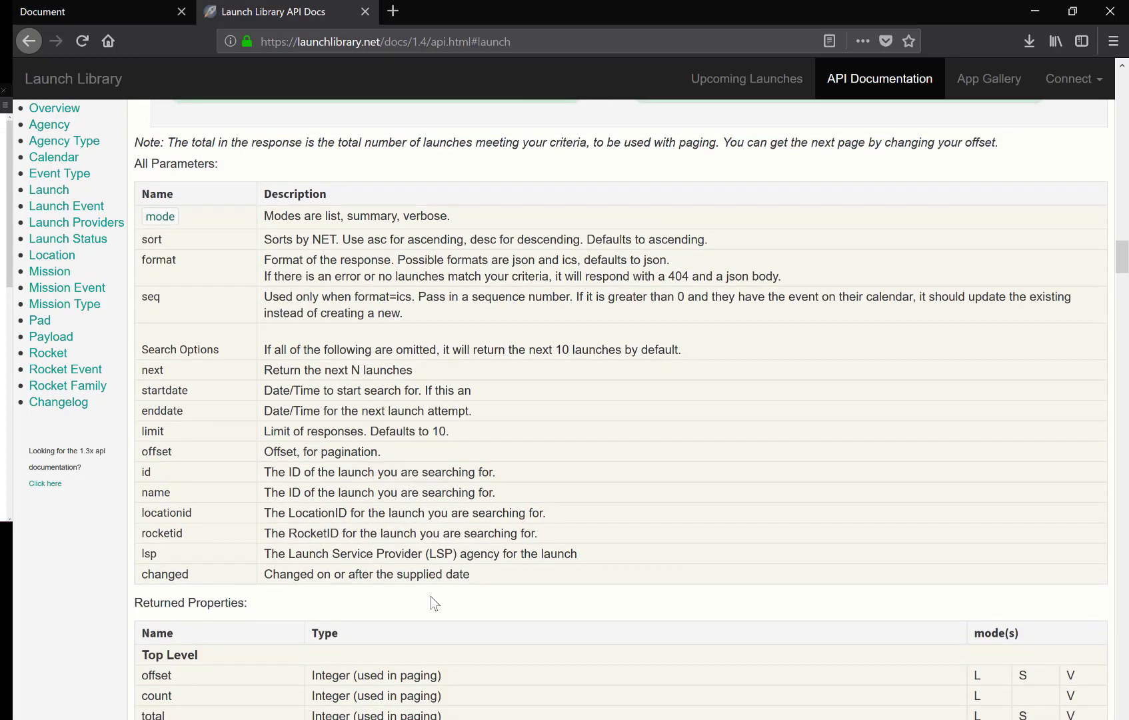
scroll("down", 3)
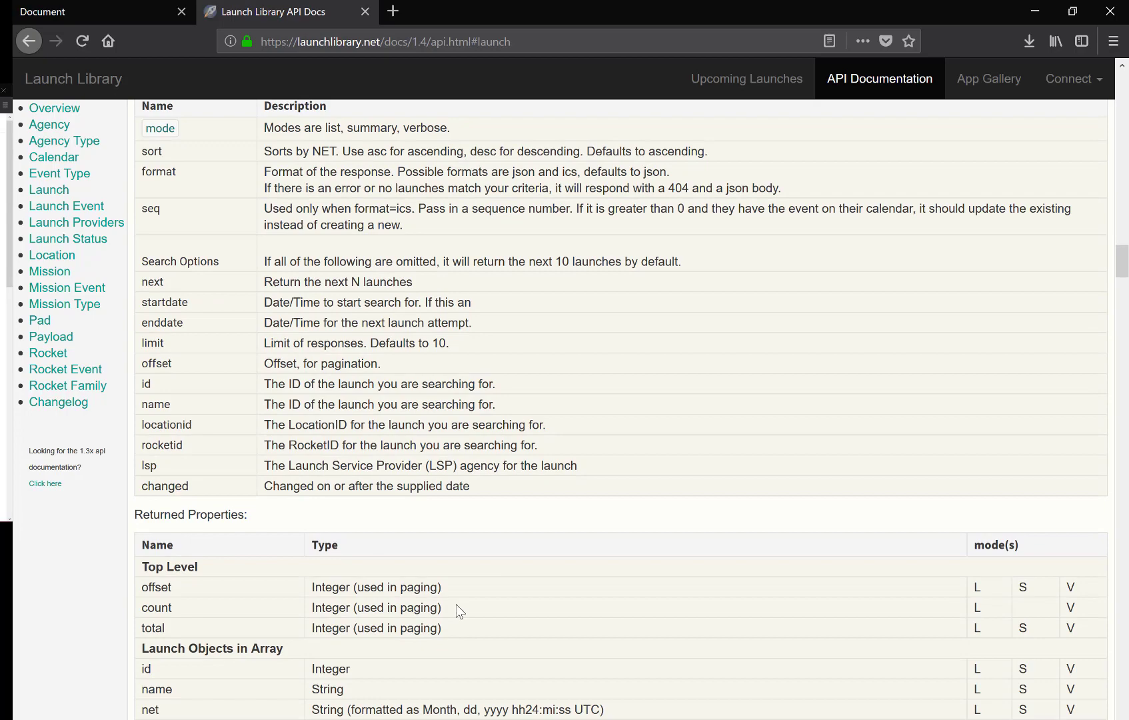
scroll("up", 3)
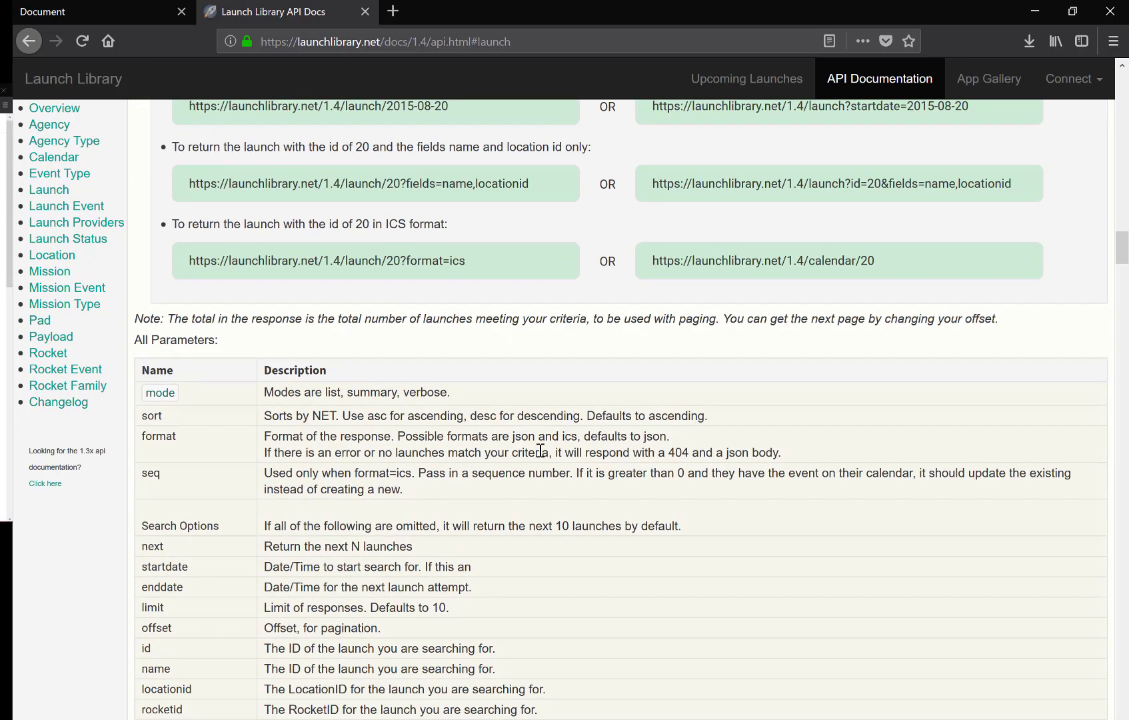
scroll("up", 3)
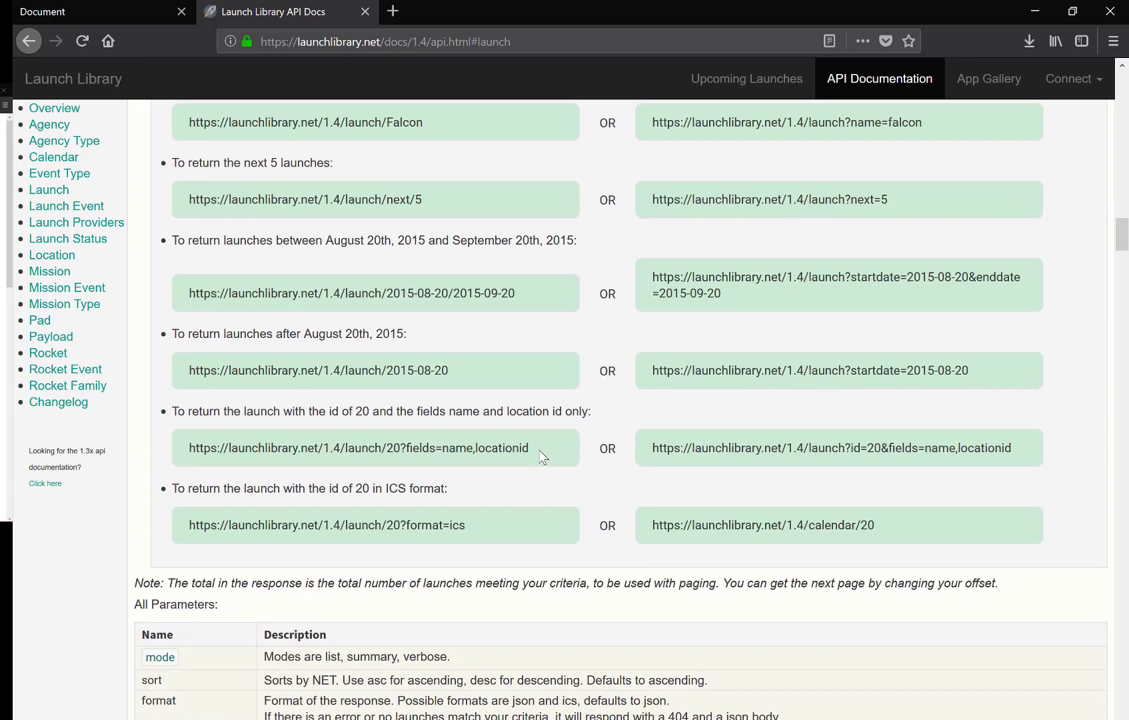
scroll("up", 3)
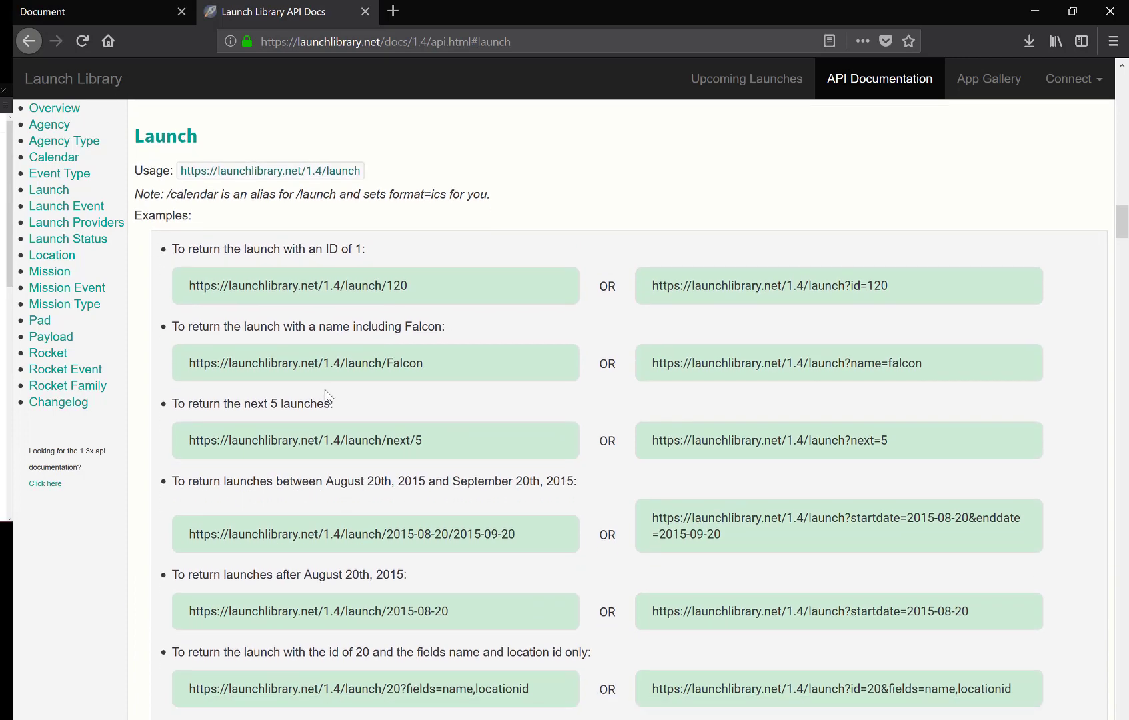
scroll("down", 3)
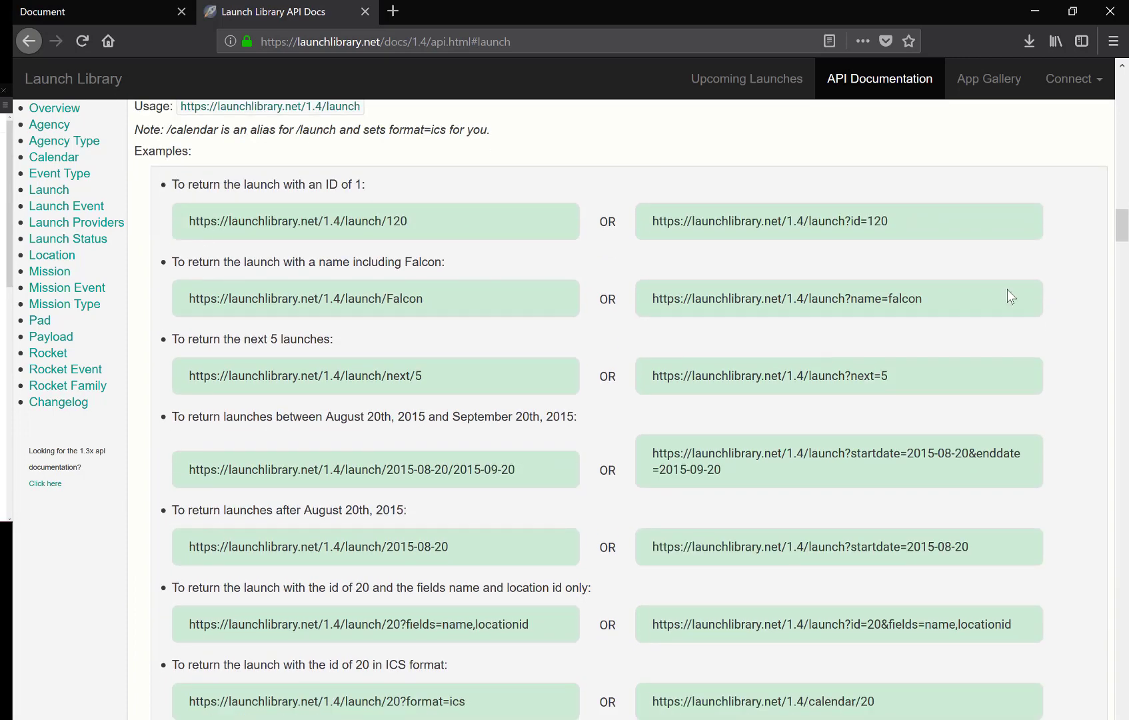
mouse_move(767, 253)
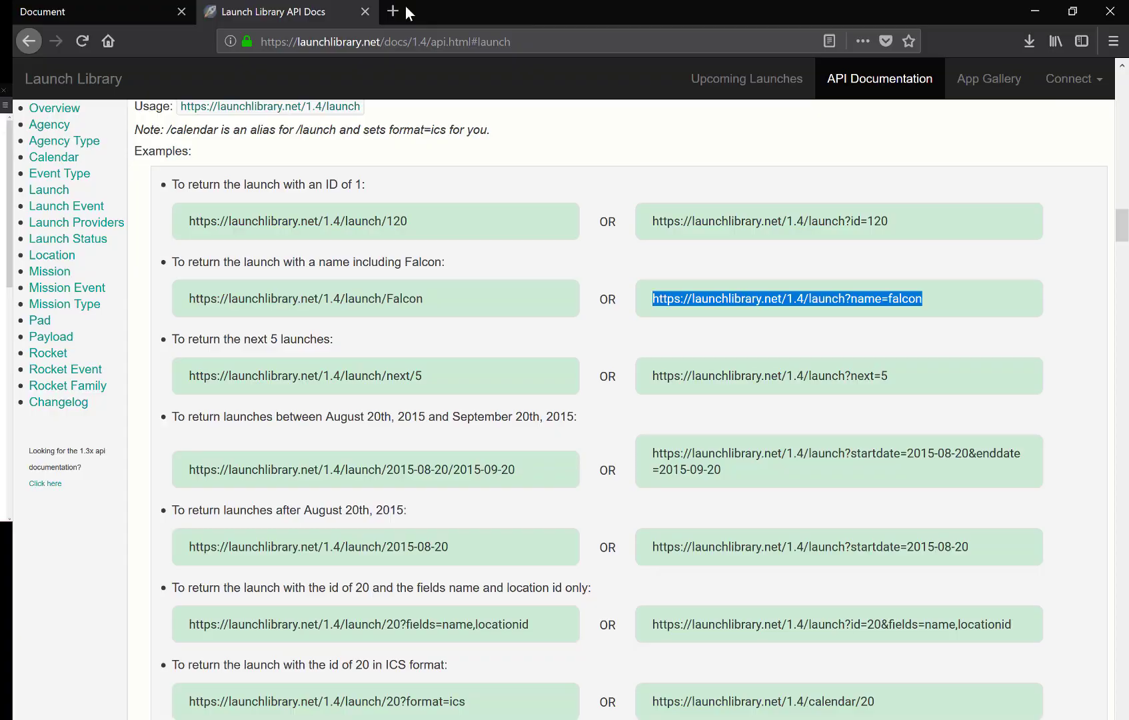
View the JSON for launch?name=falcon&next=5 in a new tab, as raw data and as a tree.
left_click(392, 11)
type("https://launchlibrary.net/1.4/launch?name=falcon&next=5")
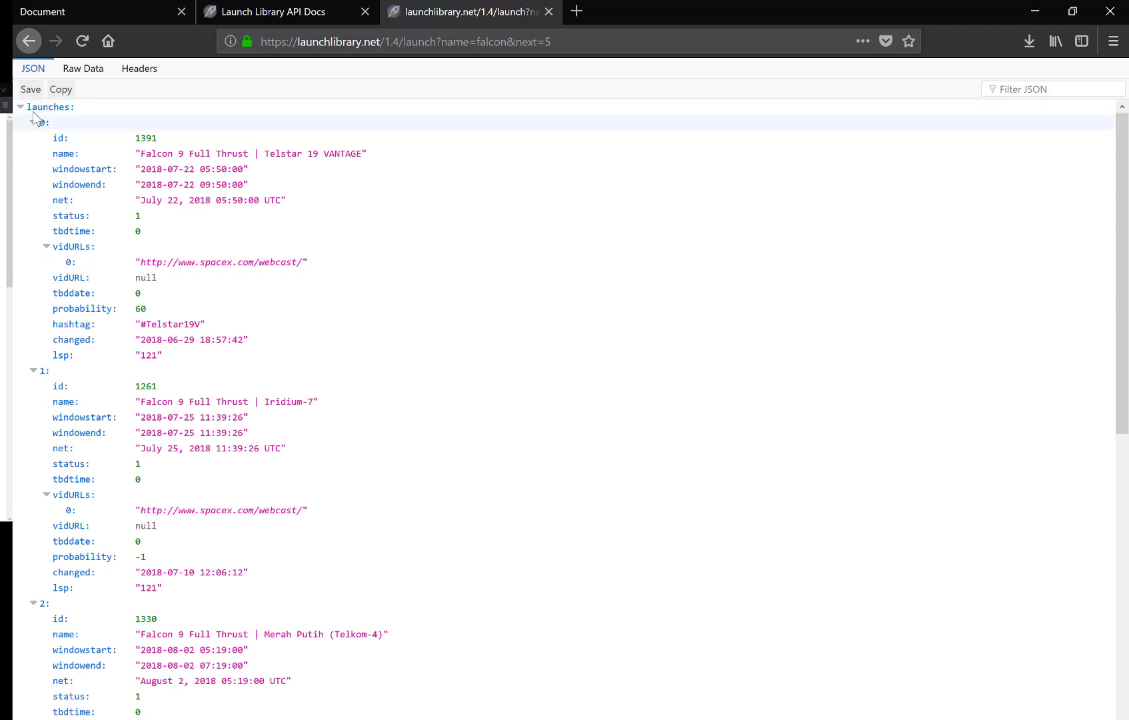
left_click(82, 68)
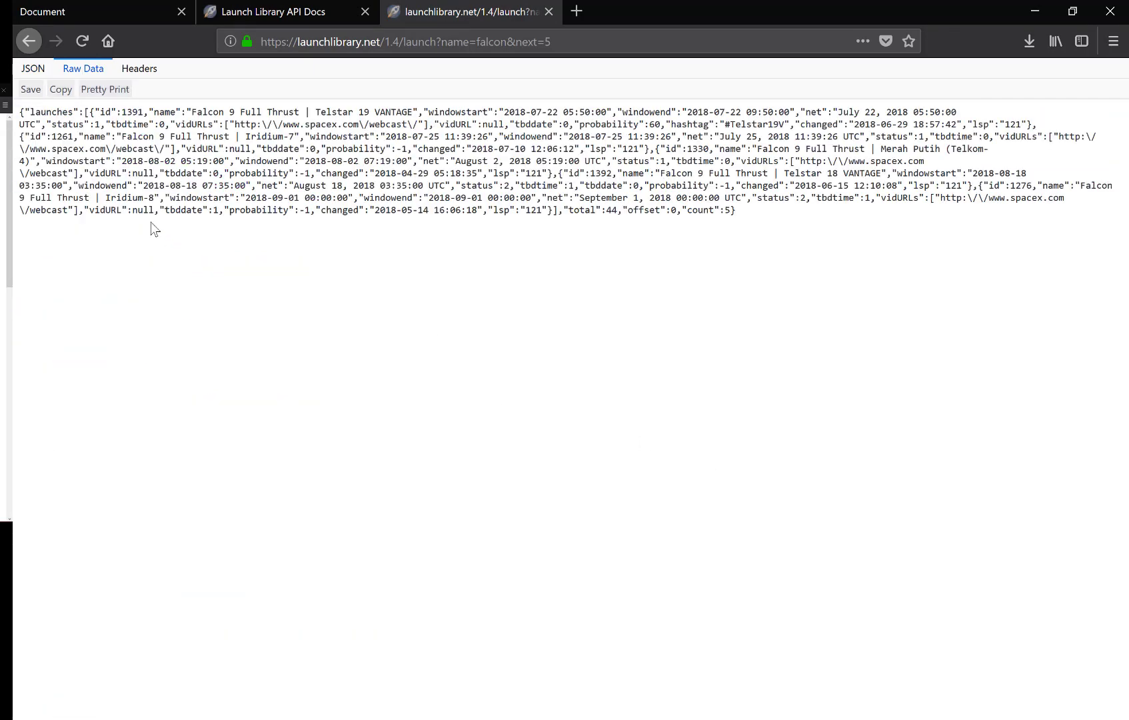
left_click(33, 69)
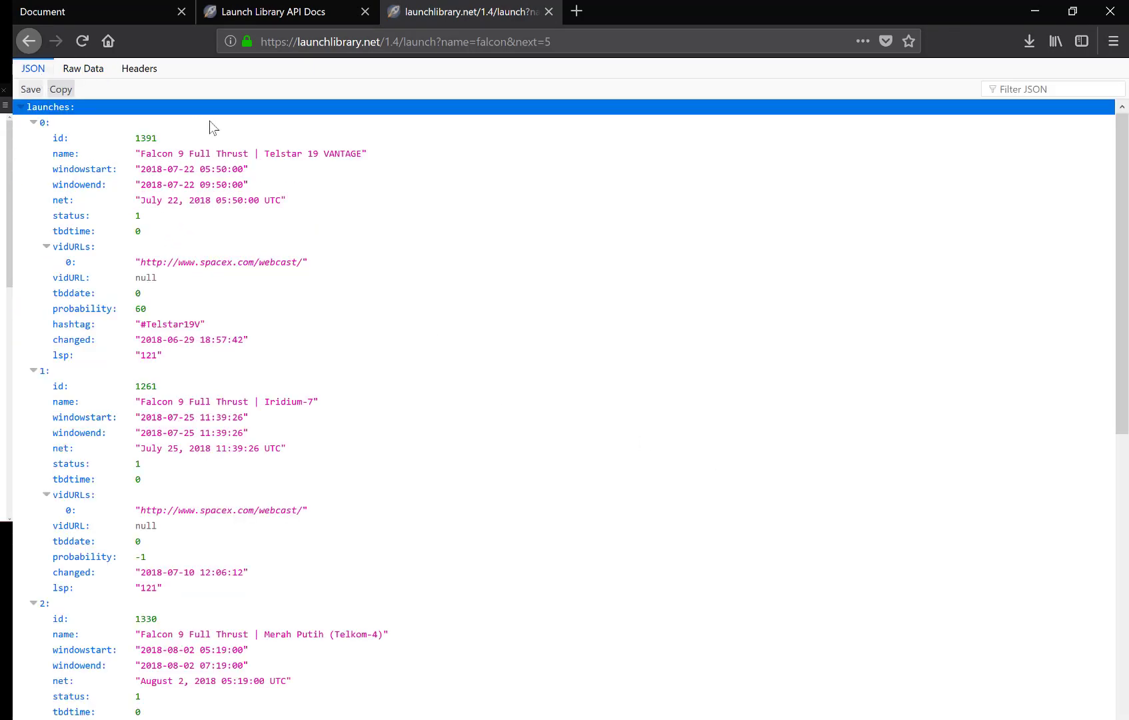
mouse_move(504, 429)
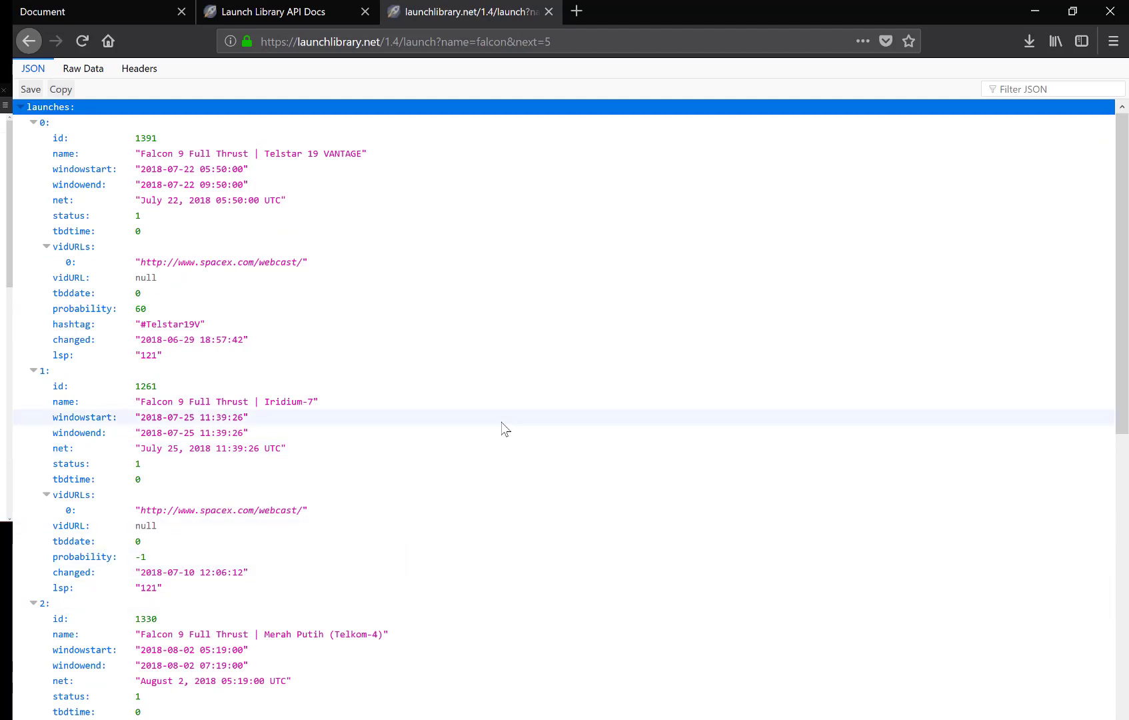
mouse_move(488, 142)
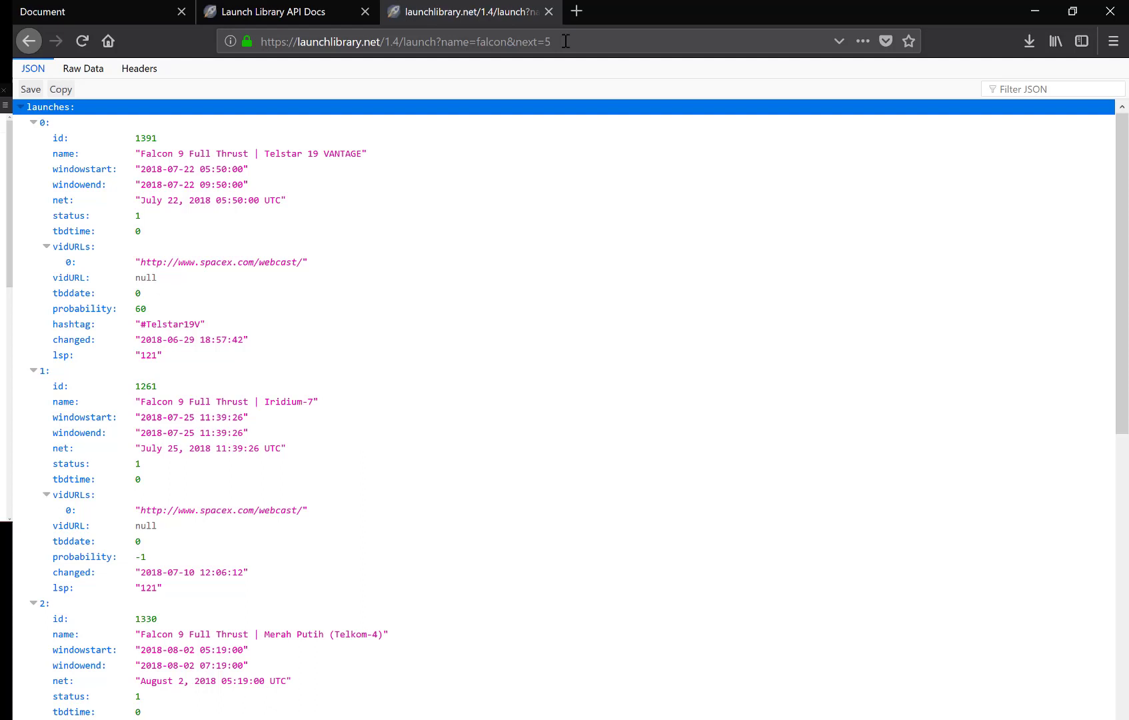
mouse_move(333, 303)
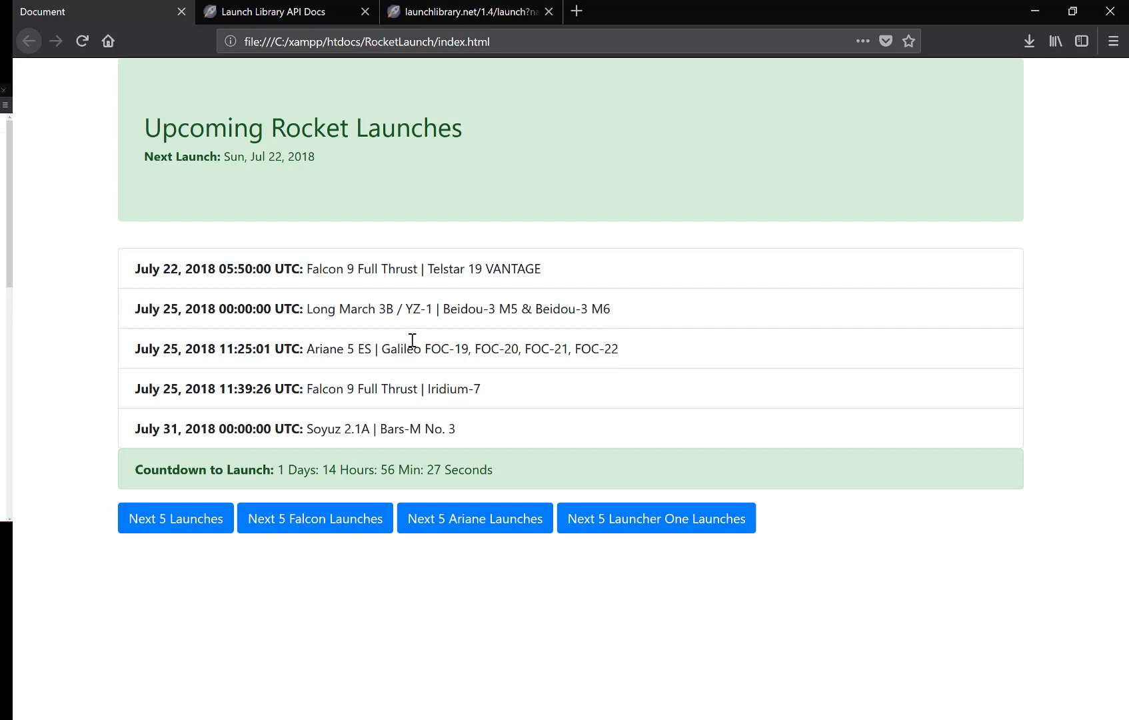
mouse_move(519, 261)
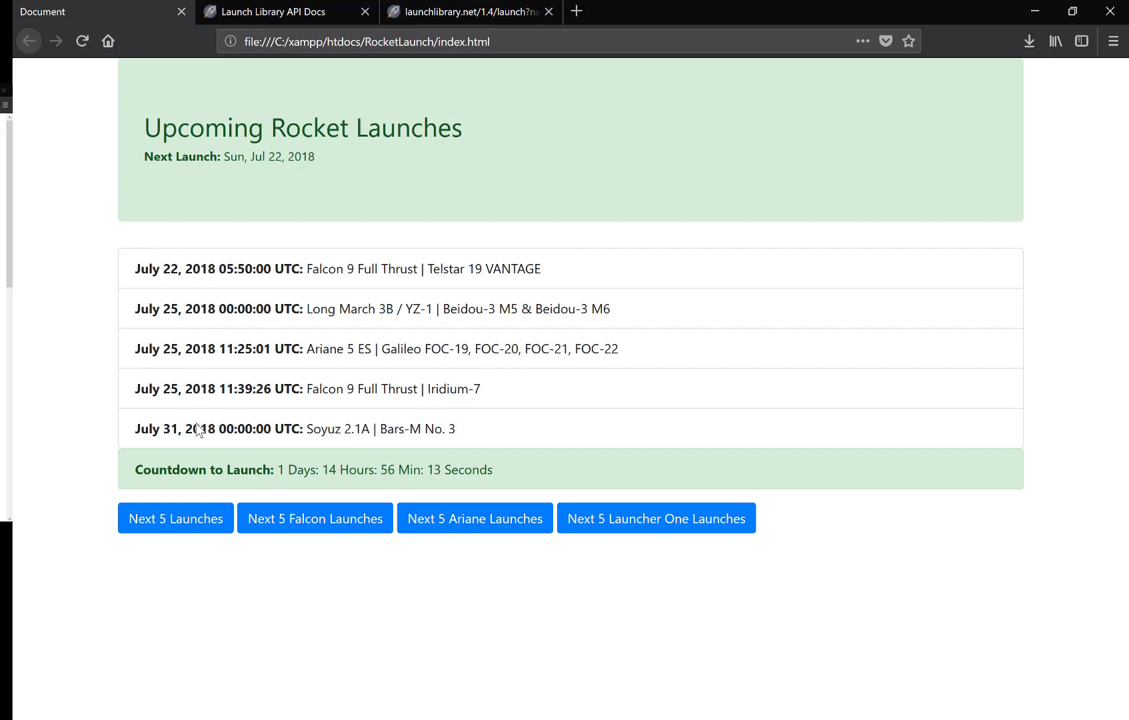
mouse_move(147, 289)
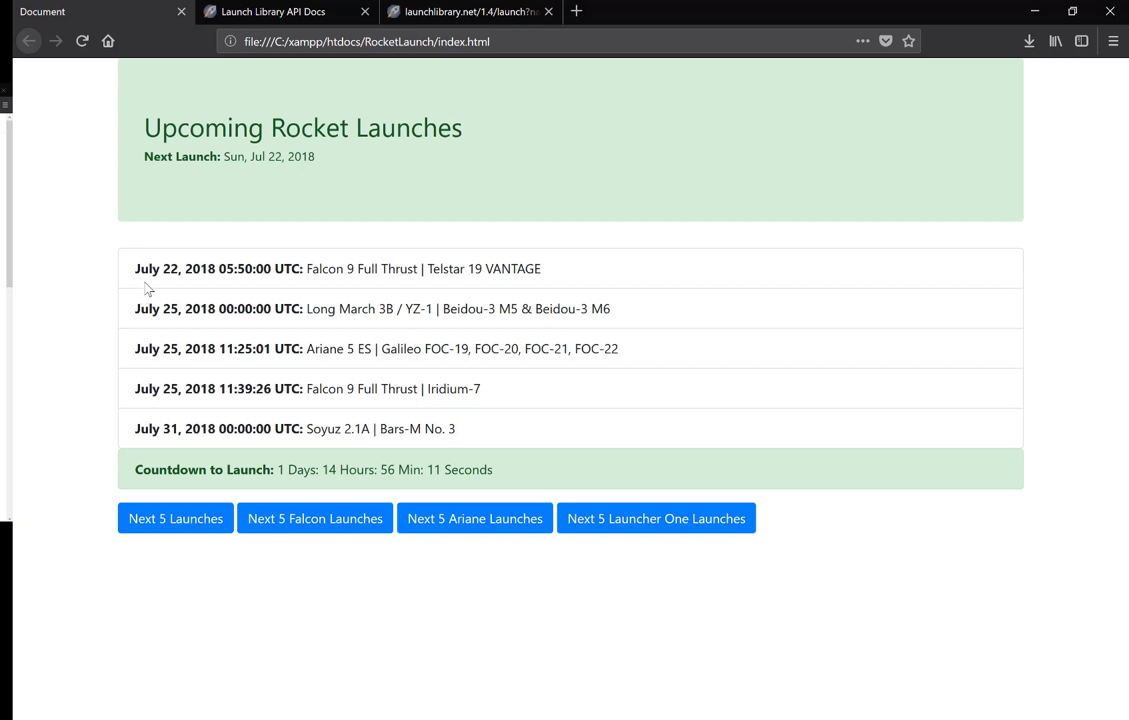
double_click(214, 269)
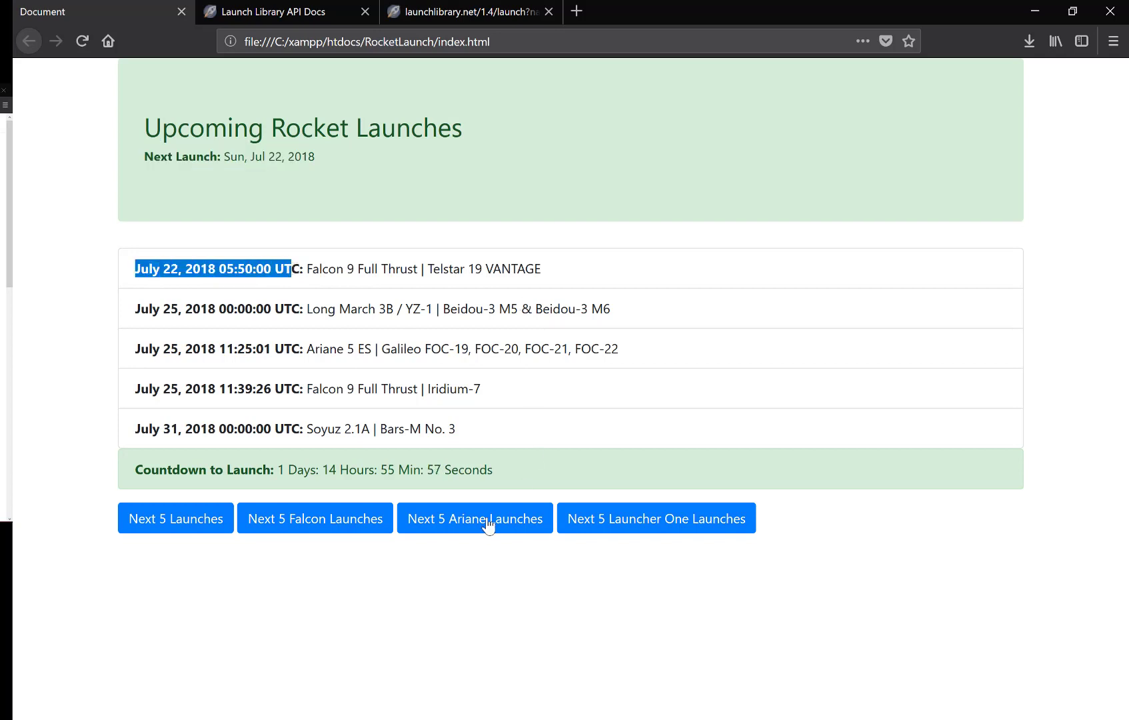
double_click(166, 470)
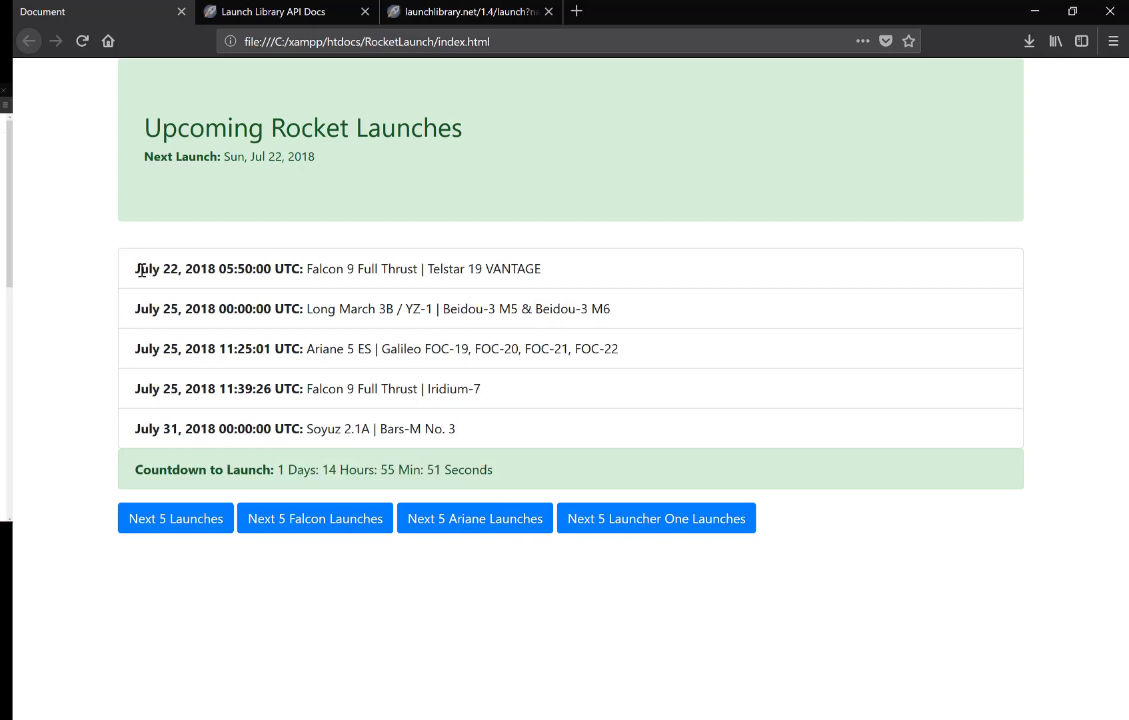
triple_click(339, 268)
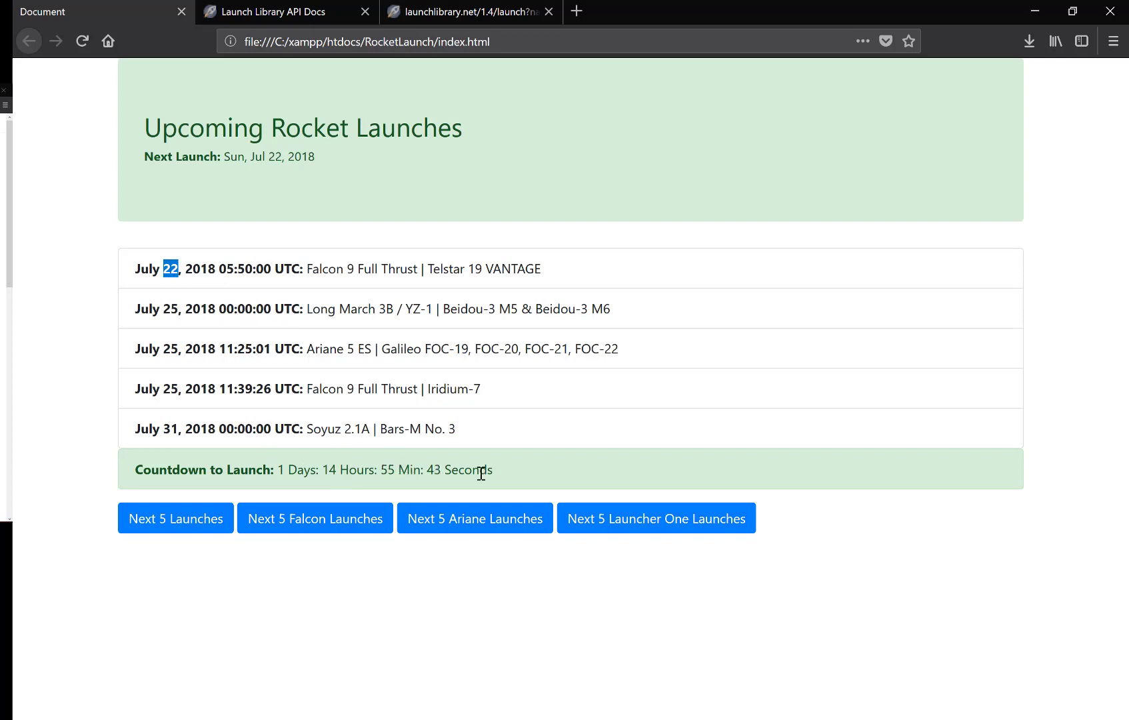
mouse_move(204, 269)
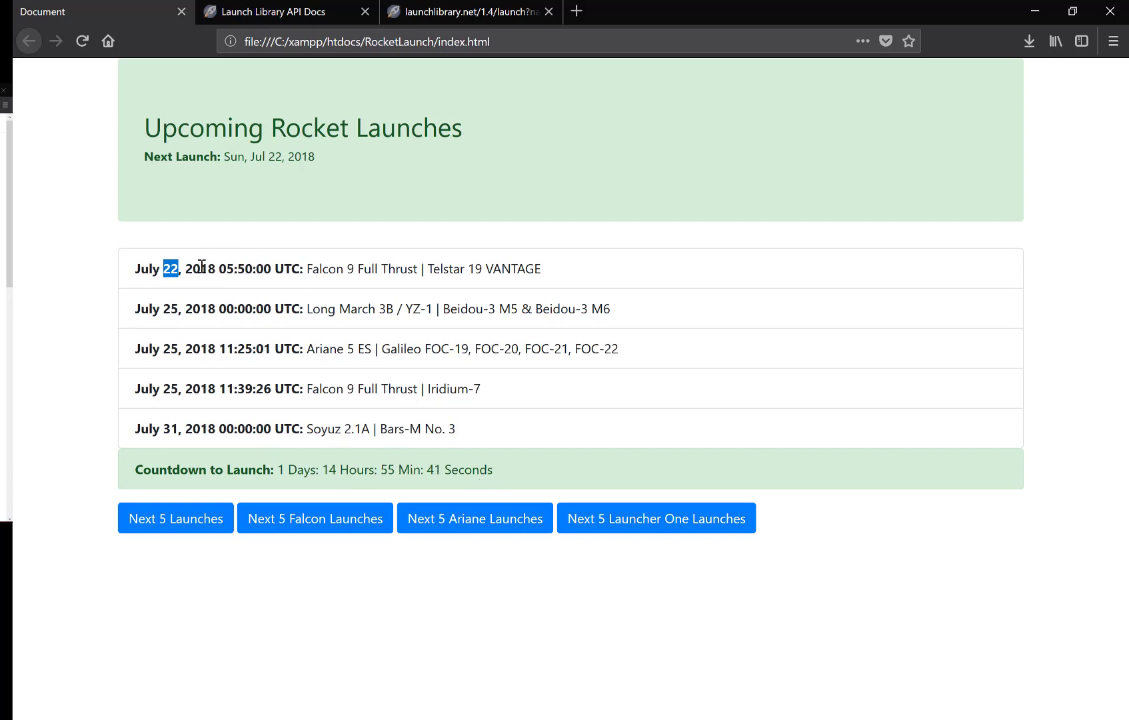
mouse_move(291, 556)
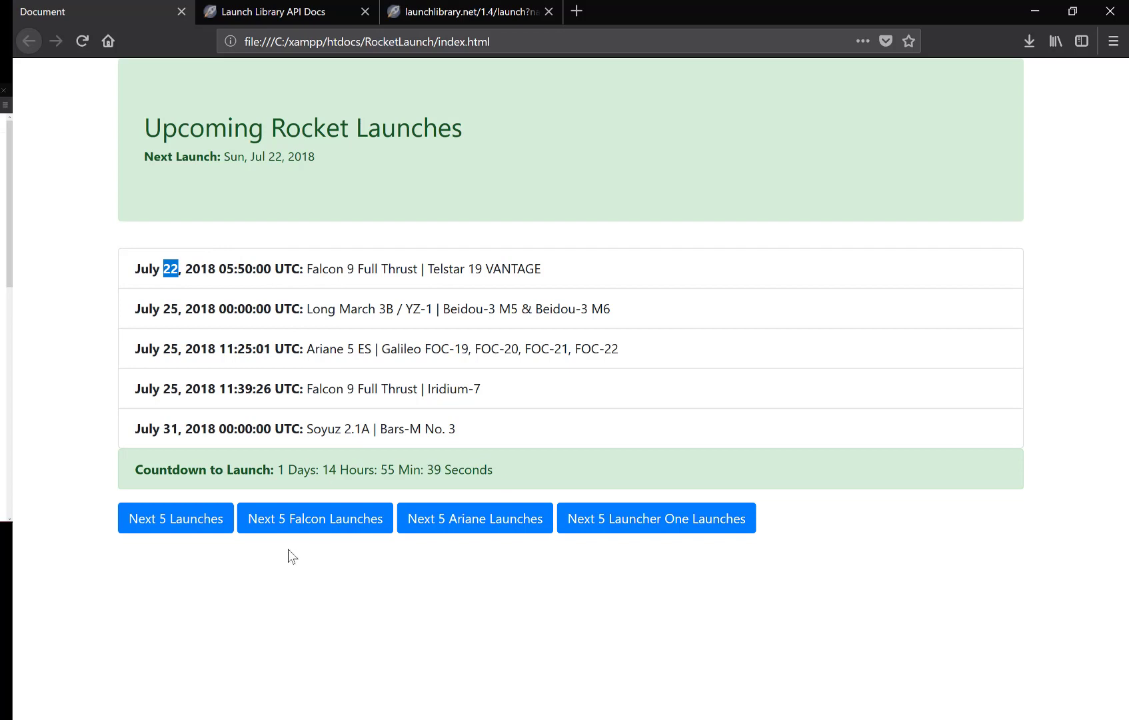
mouse_move(656, 550)
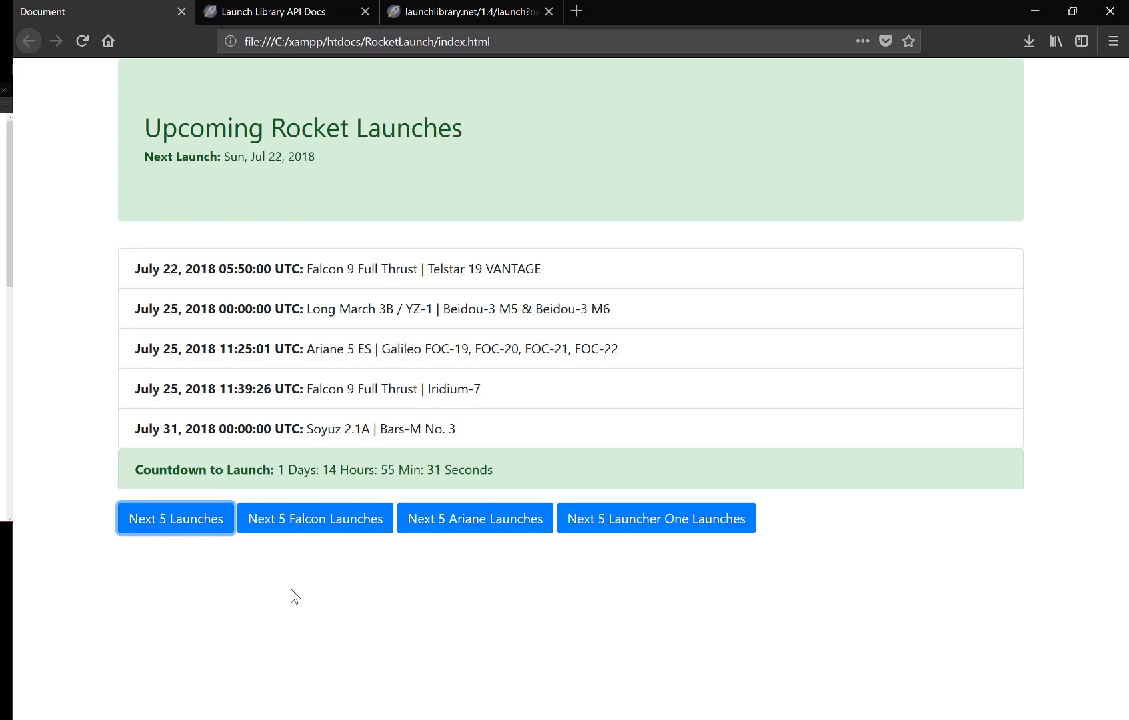
mouse_move(330, 525)
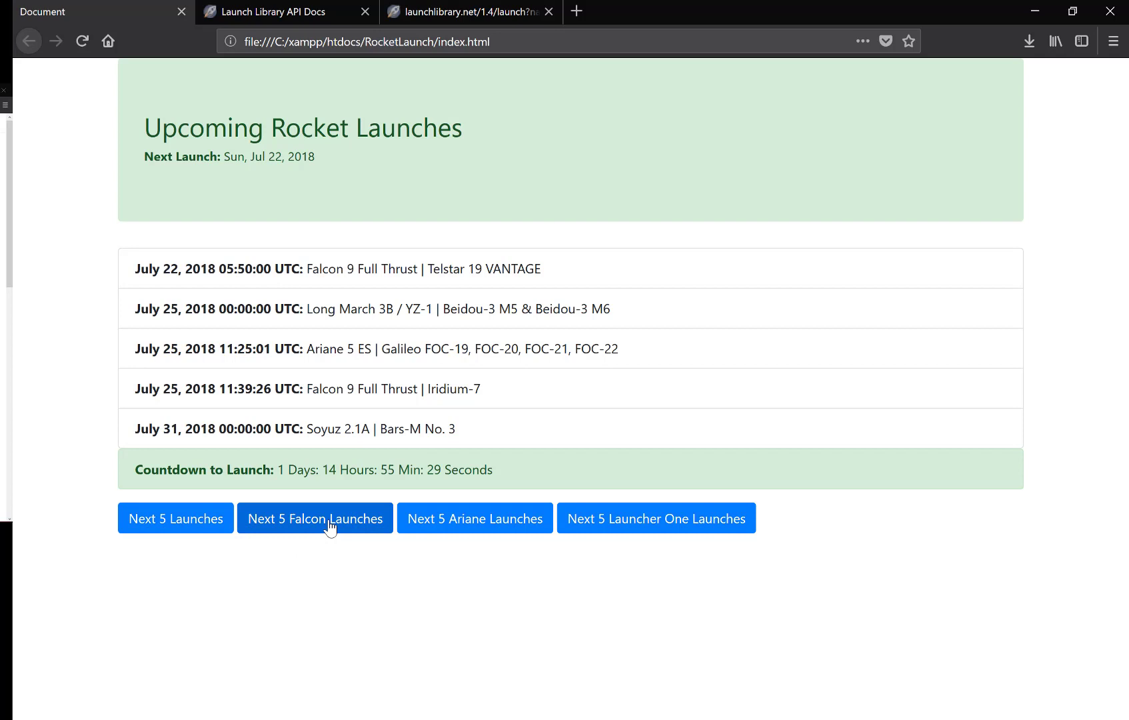
Show the next five Falcon launches, highlight 'Falcon 9' and a launch date, then filter to Ariane.
left_click(314, 518)
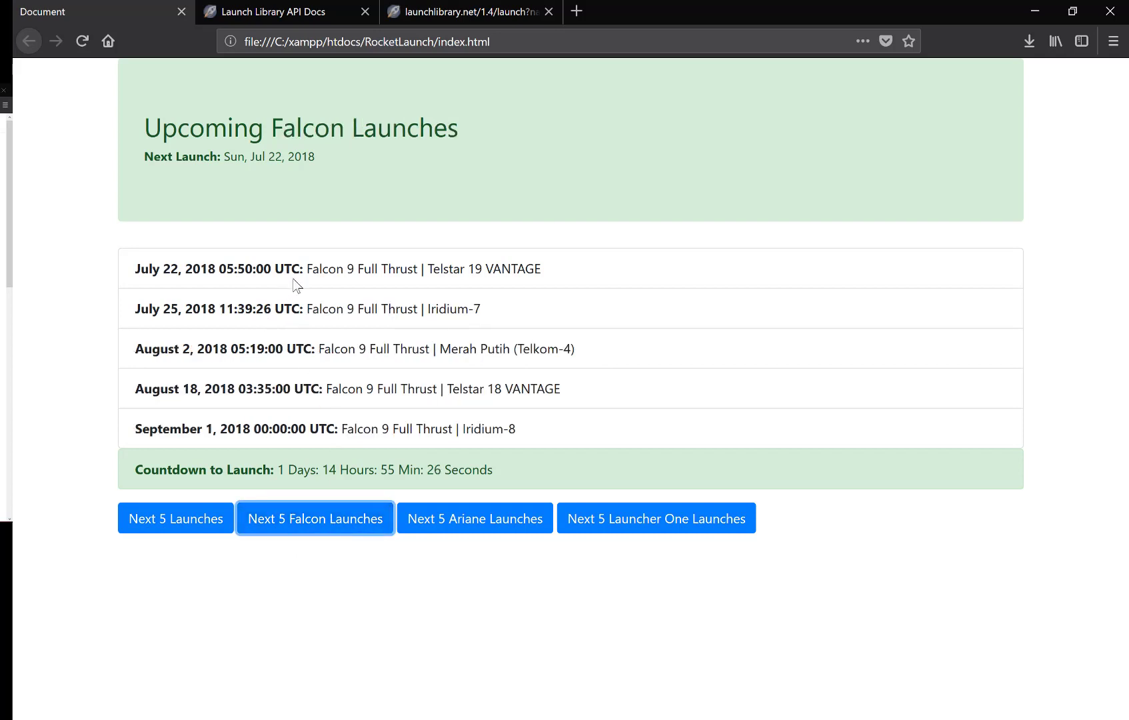
double_click(332, 308)
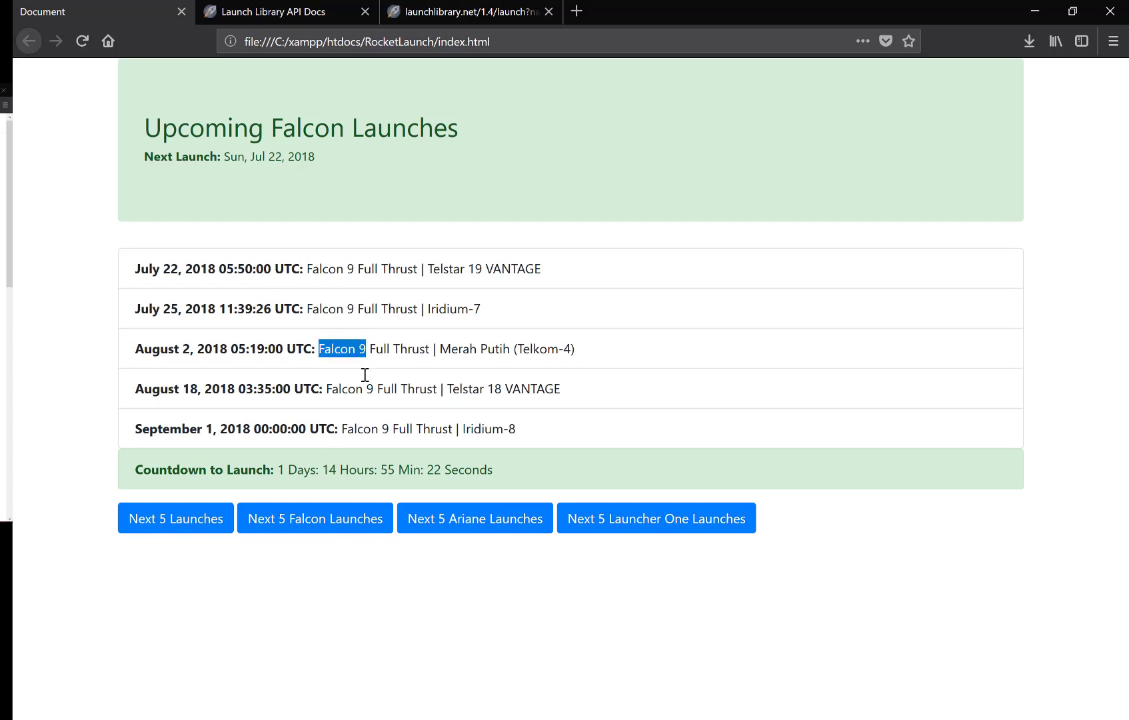
mouse_move(495, 449)
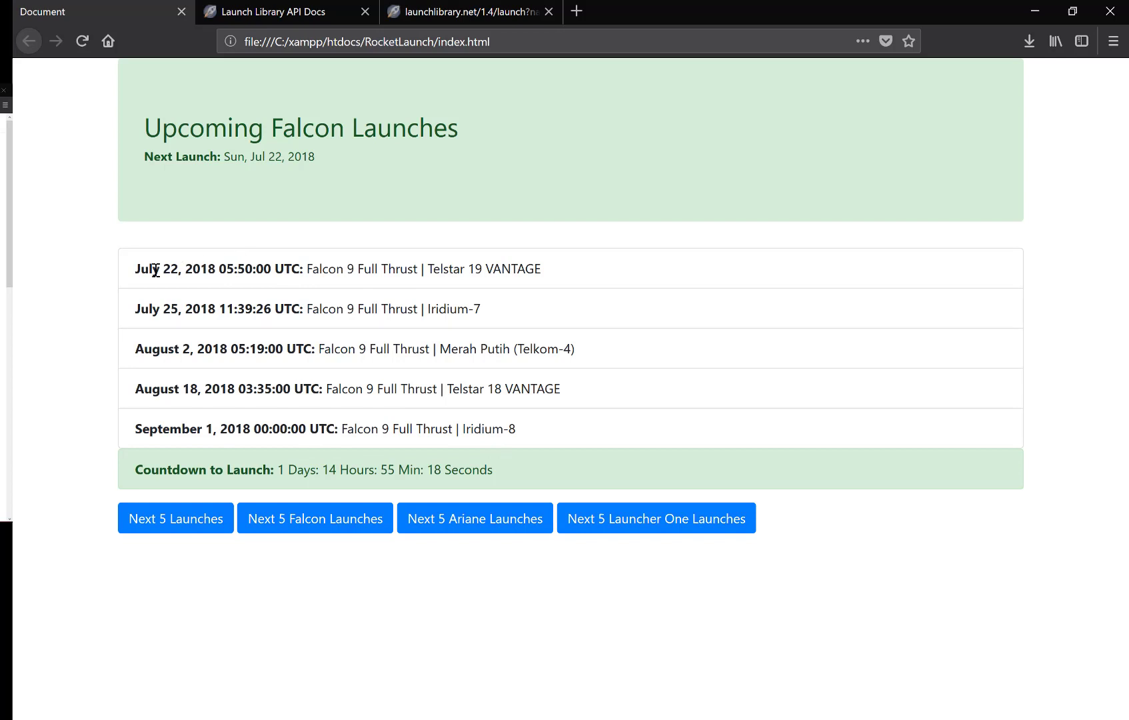
double_click(218, 268)
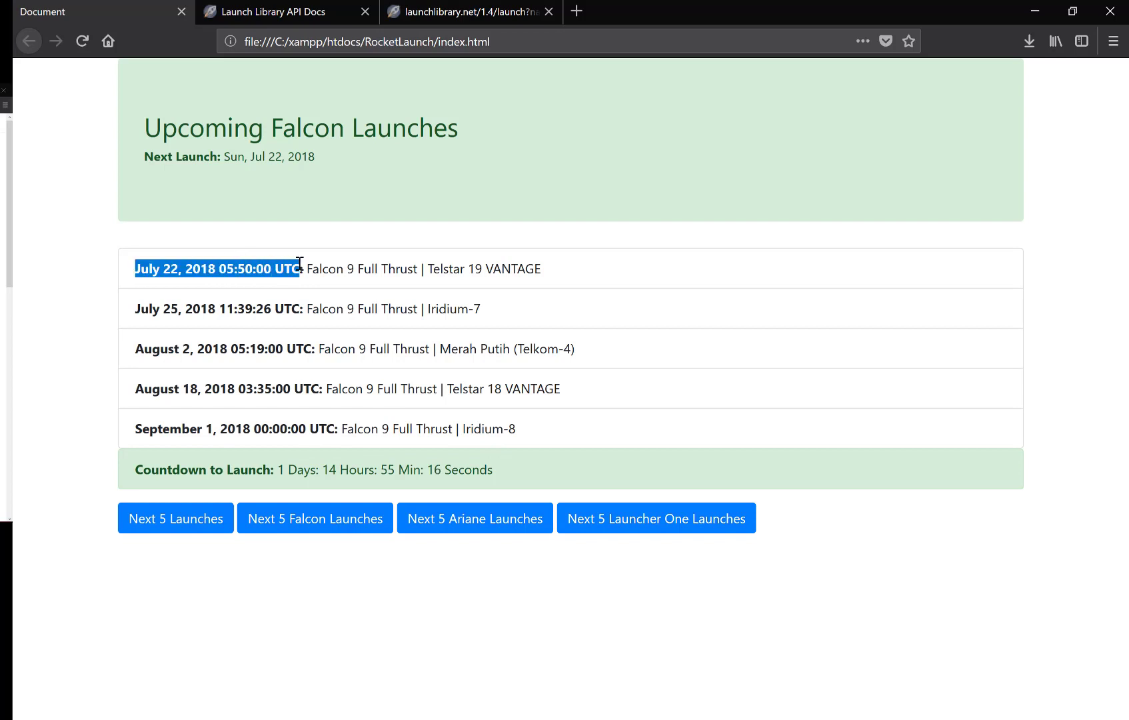
left_click(474, 518)
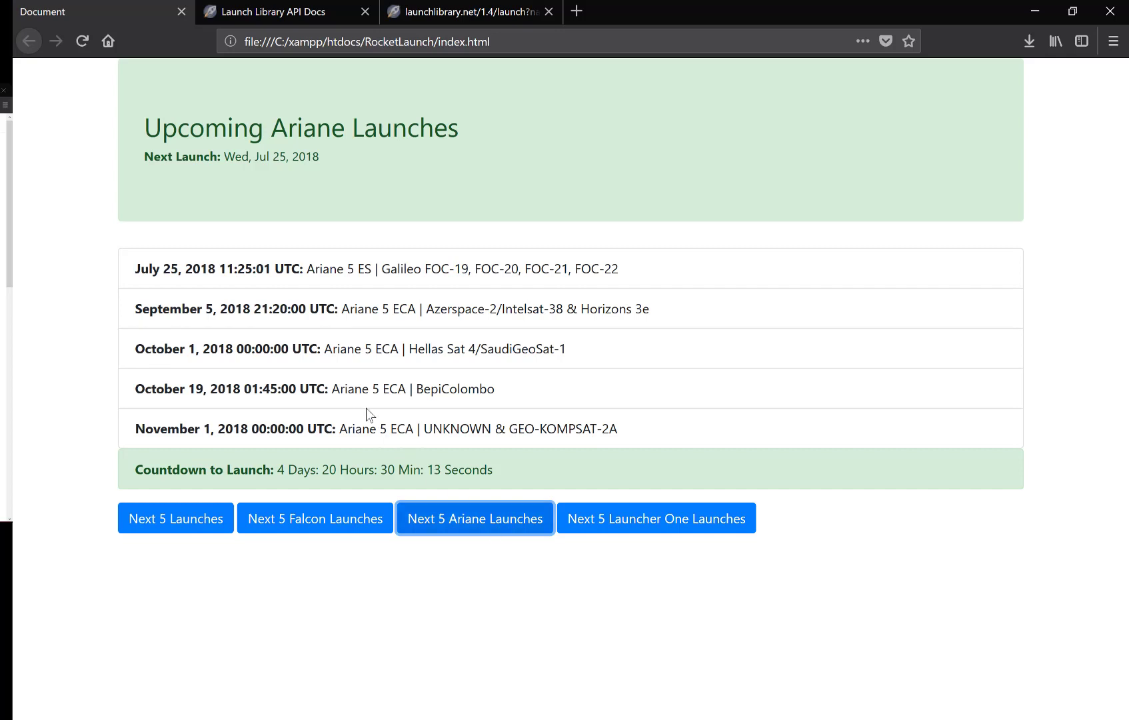
Highlight 'Ariane' and the first Ariane launch date in the filtered list.
double_click(324, 269)
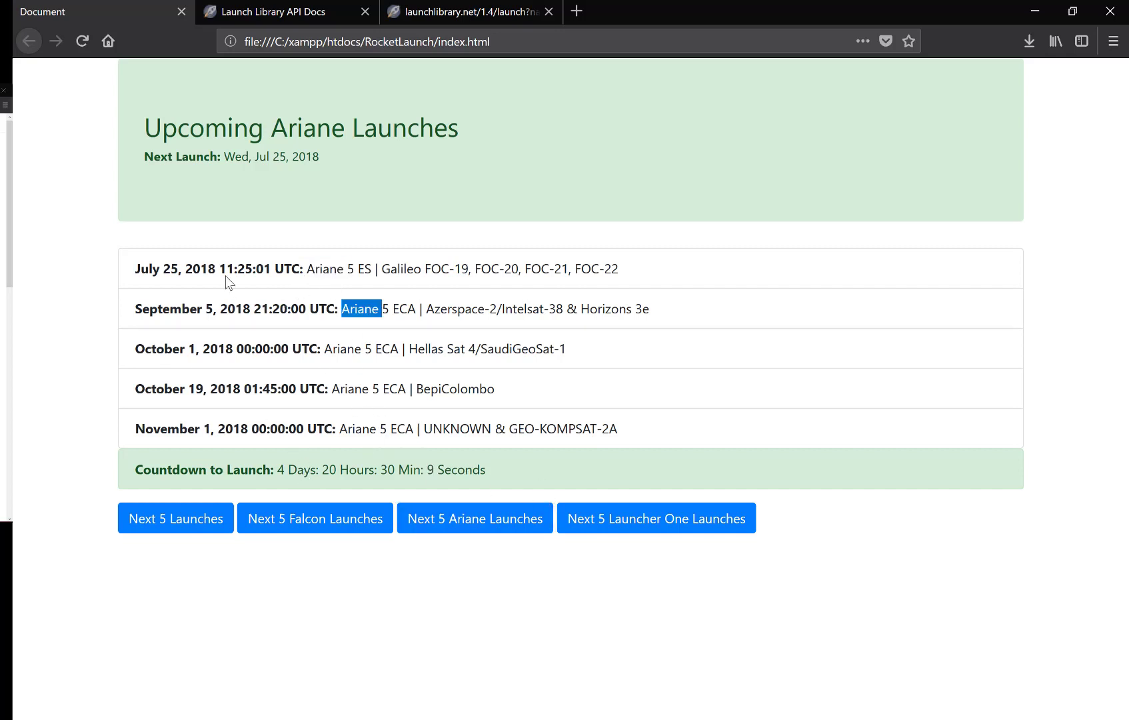
double_click(175, 269)
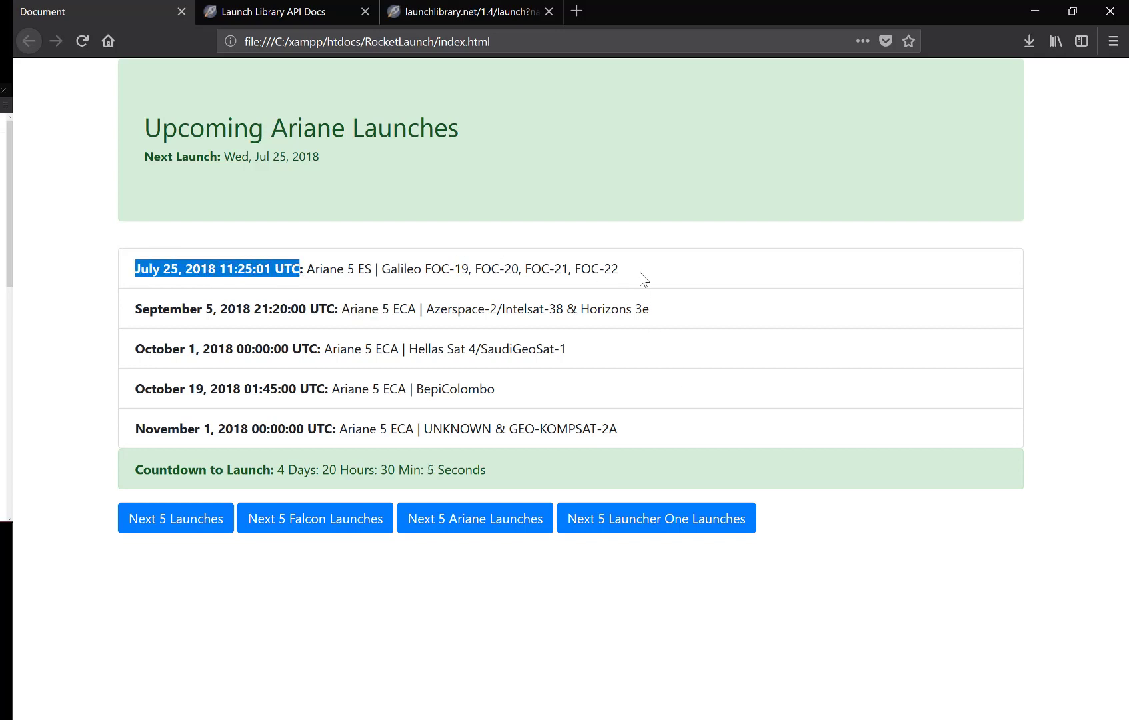
mouse_move(671, 540)
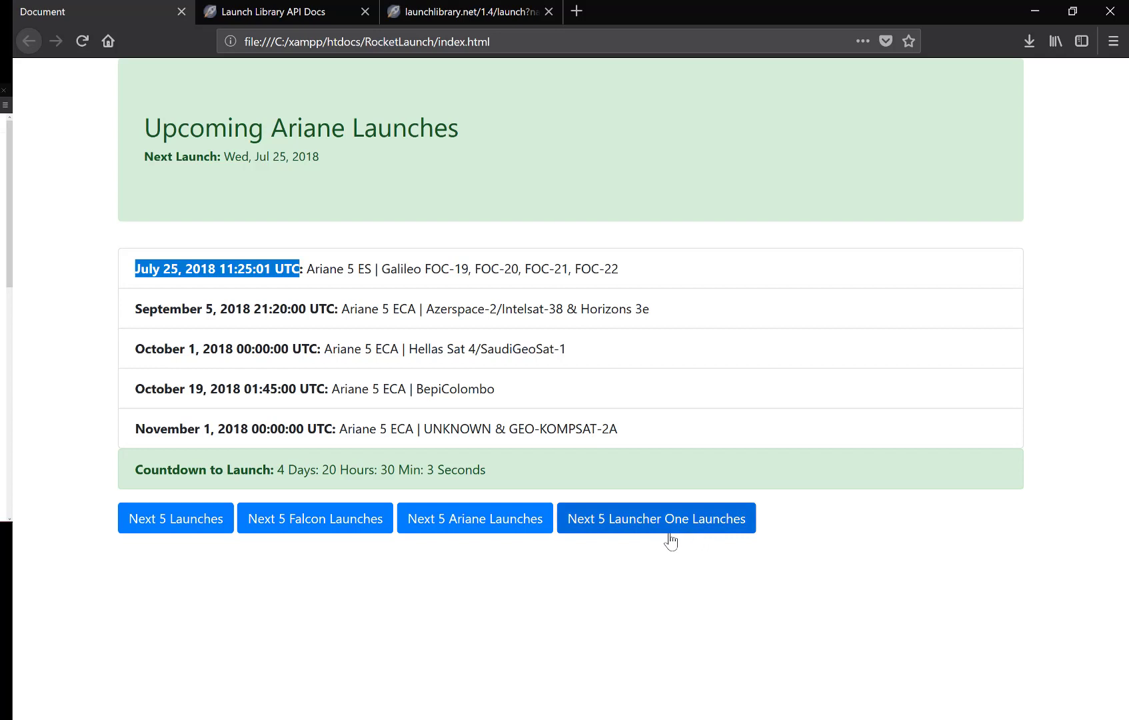
Filter to Launcher One, showing the August 15, 2018 launch, and select the file URL.
left_click(655, 518)
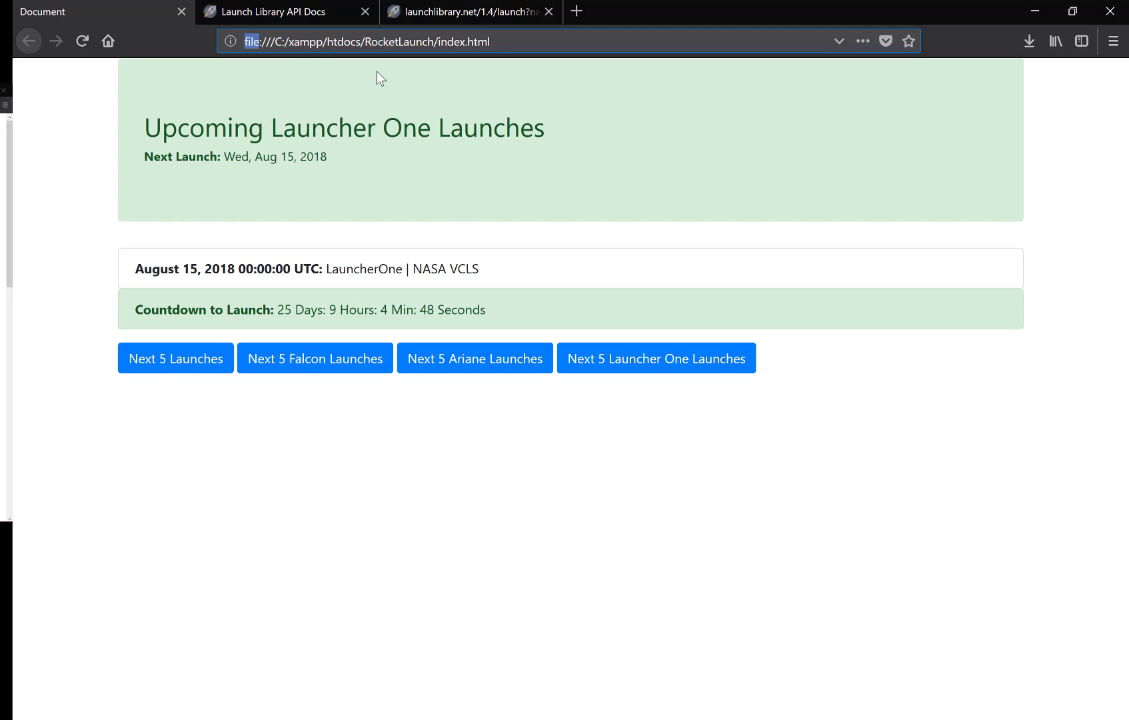
mouse_move(430, 110)
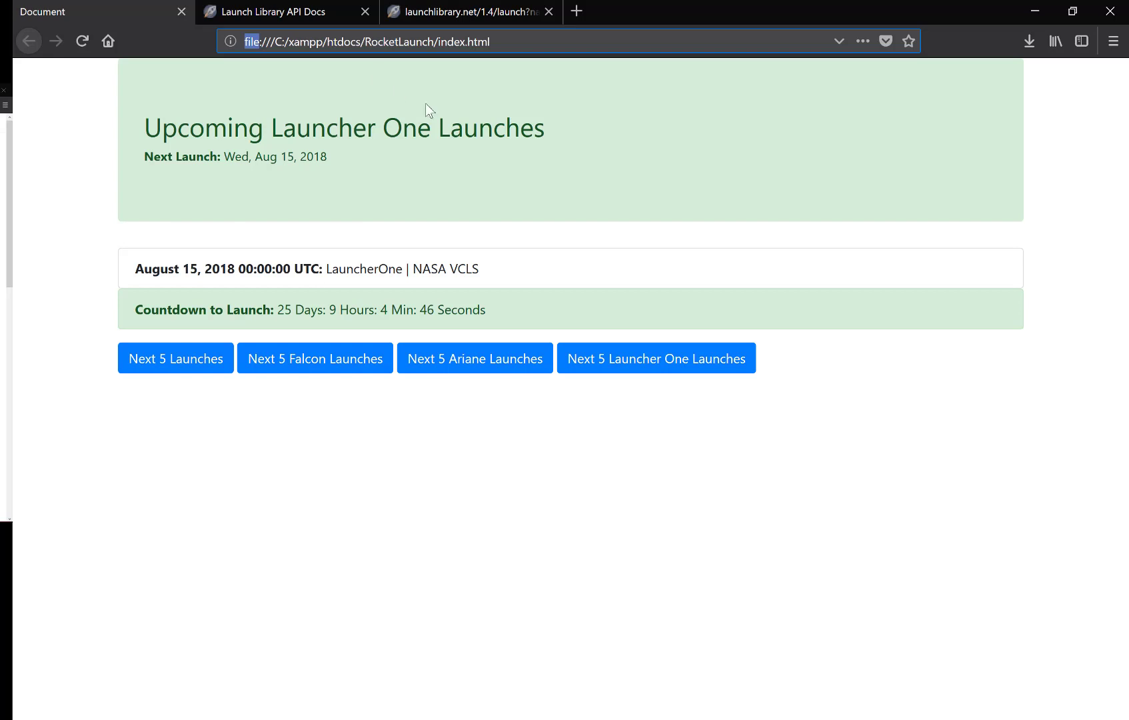
mouse_move(99, 228)
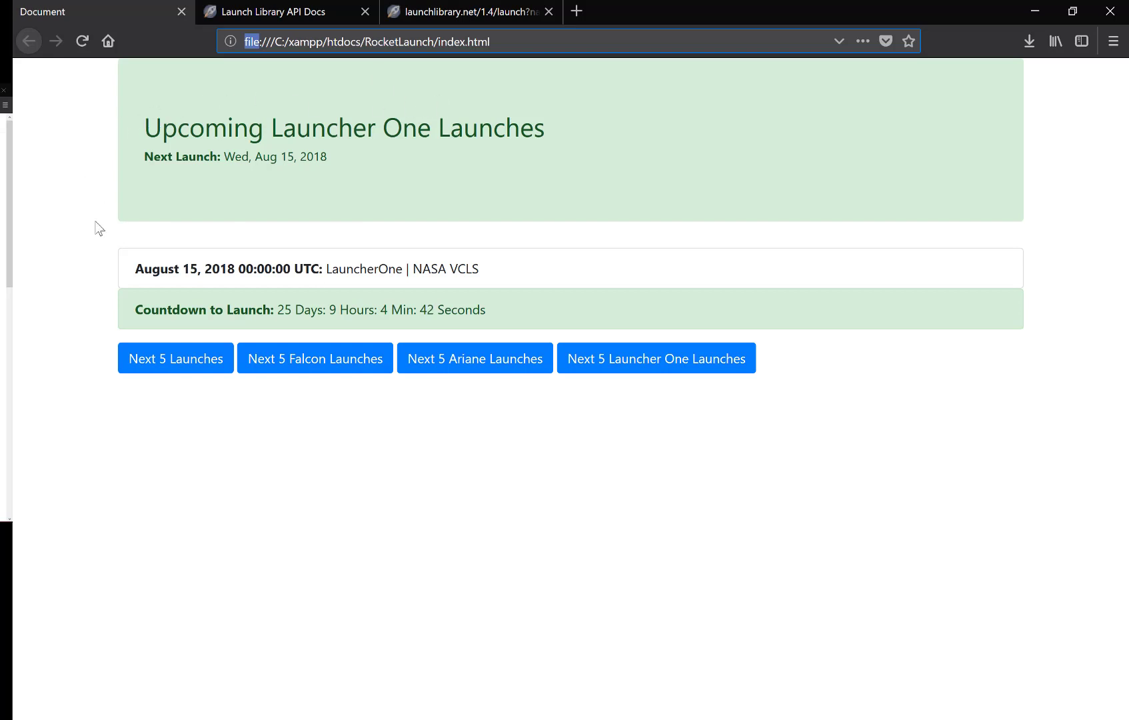
mouse_move(675, 172)
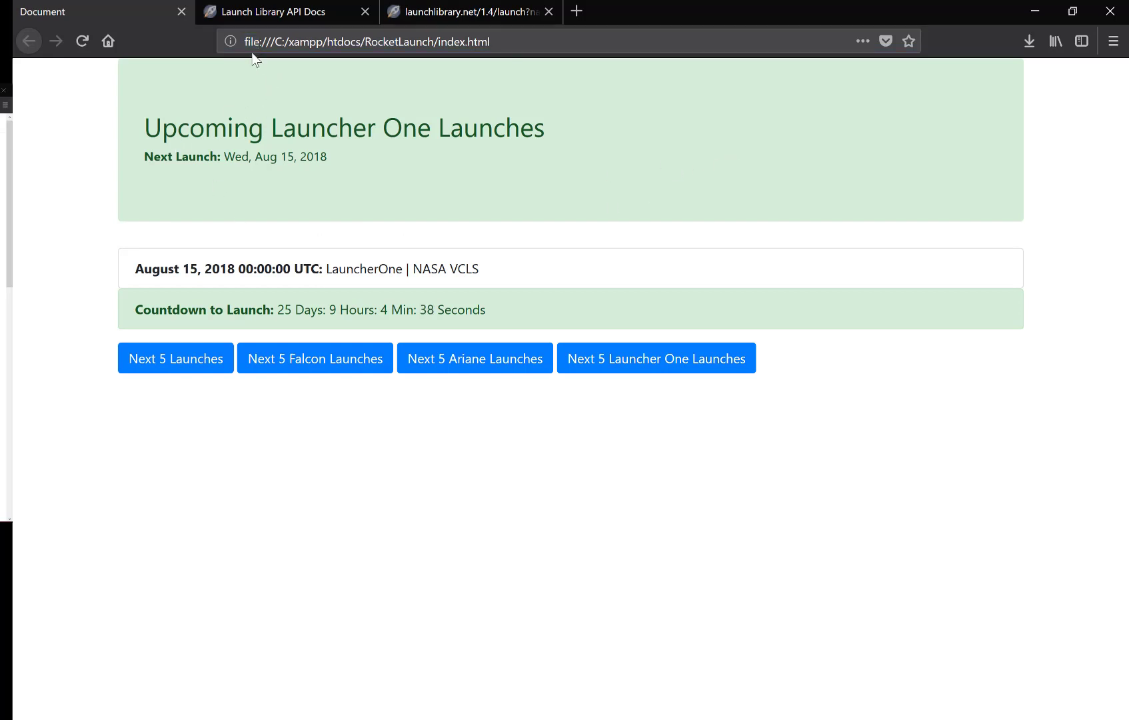
left_click(367, 41)
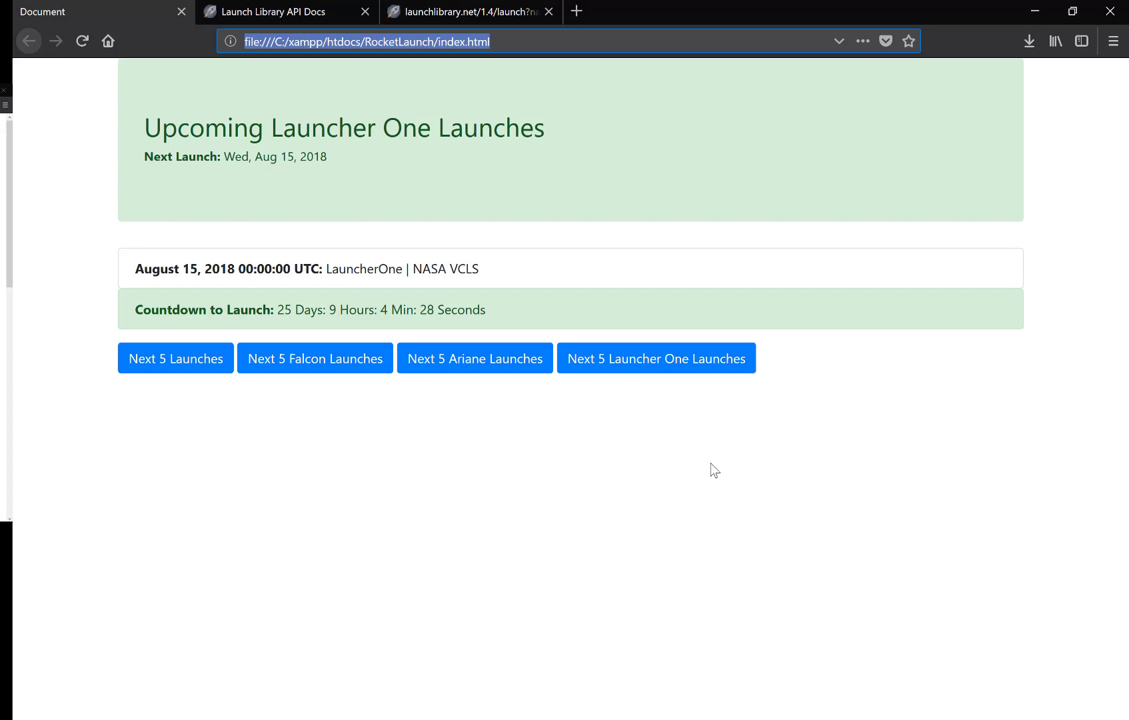
mouse_move(648, 484)
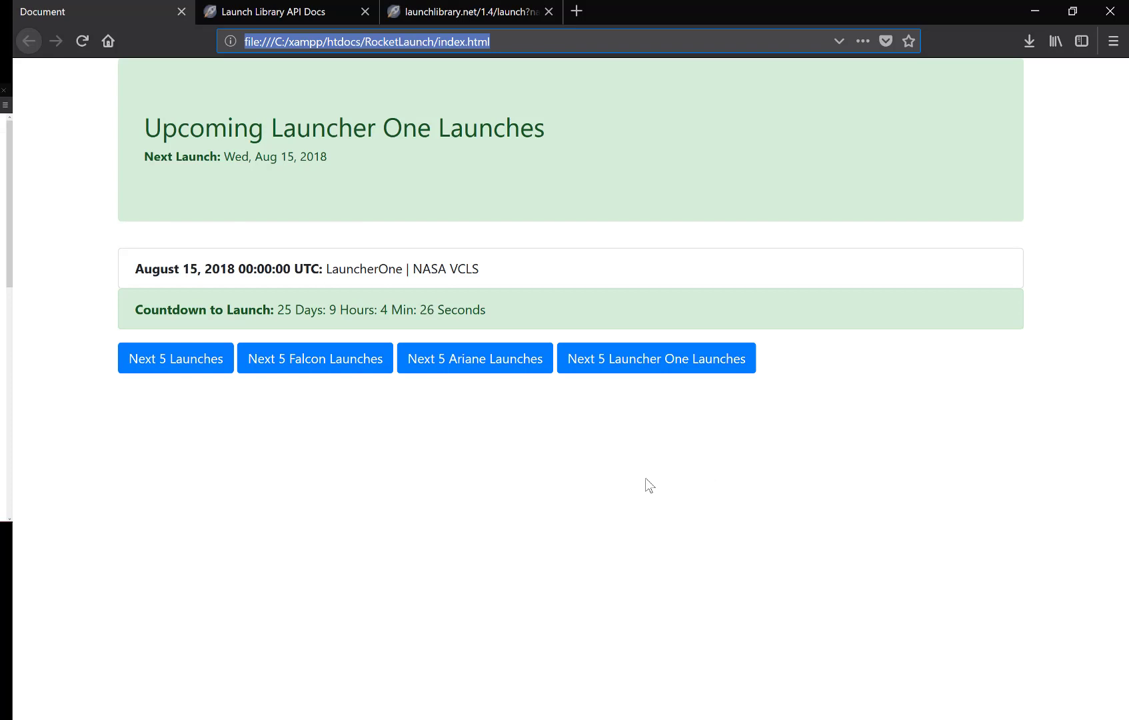